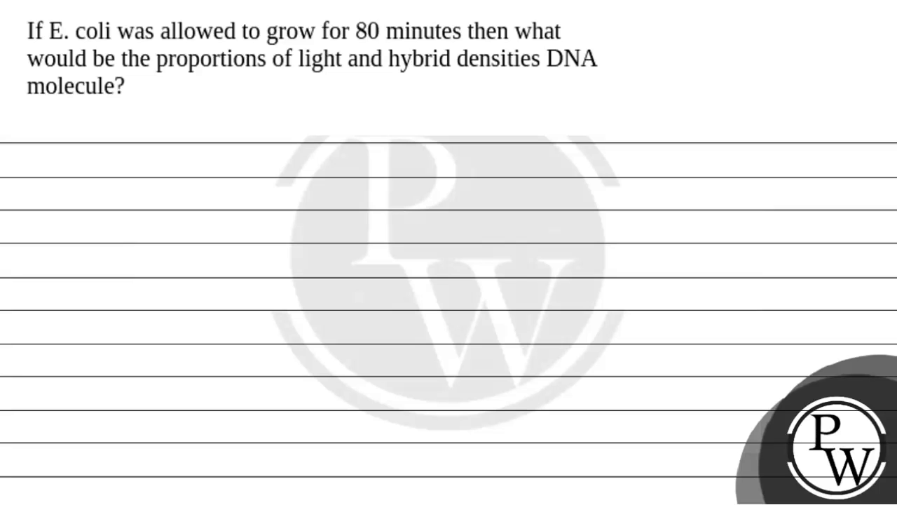
- Highlight the question's phrases about 80 minutes of growth and light and hybrid densities in yellow
left_click_drag(28, 31, 109, 31)
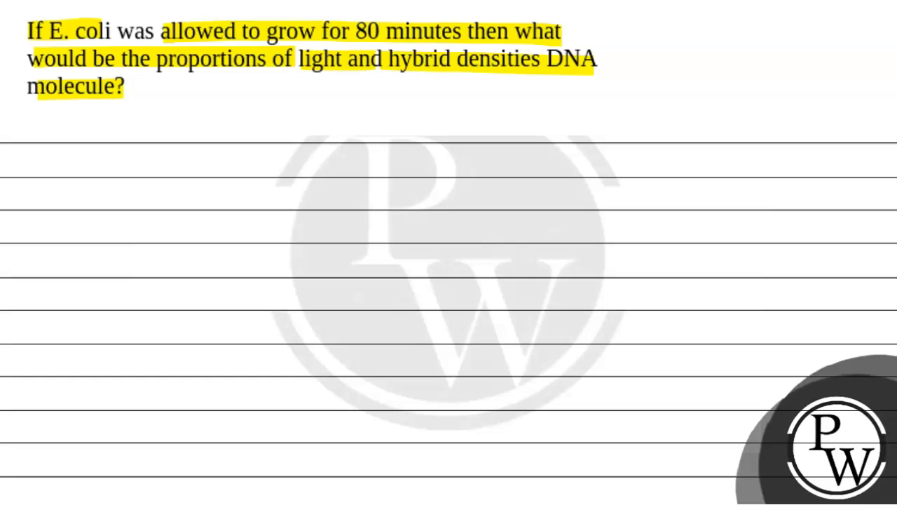
- Handwrite 'Key Concept – Semi-conservative mode of DNA replication' in red
type("Key c")
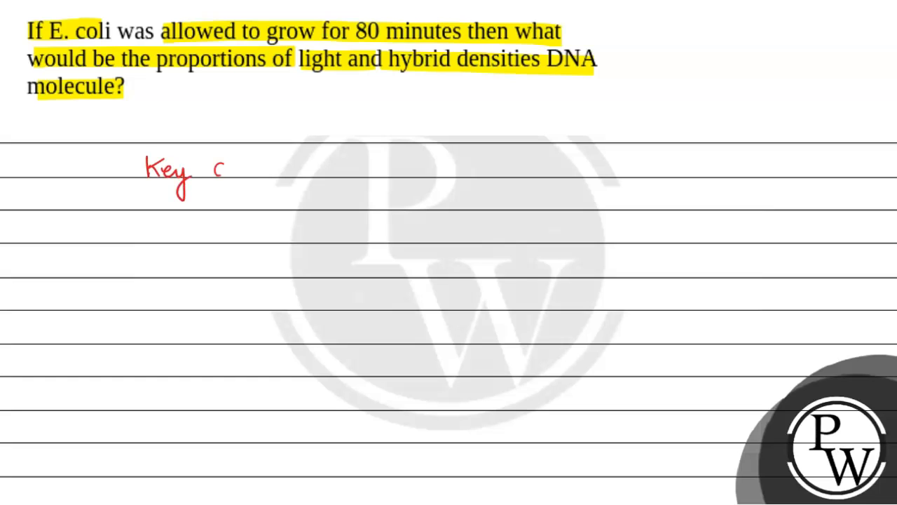
type("Concept")
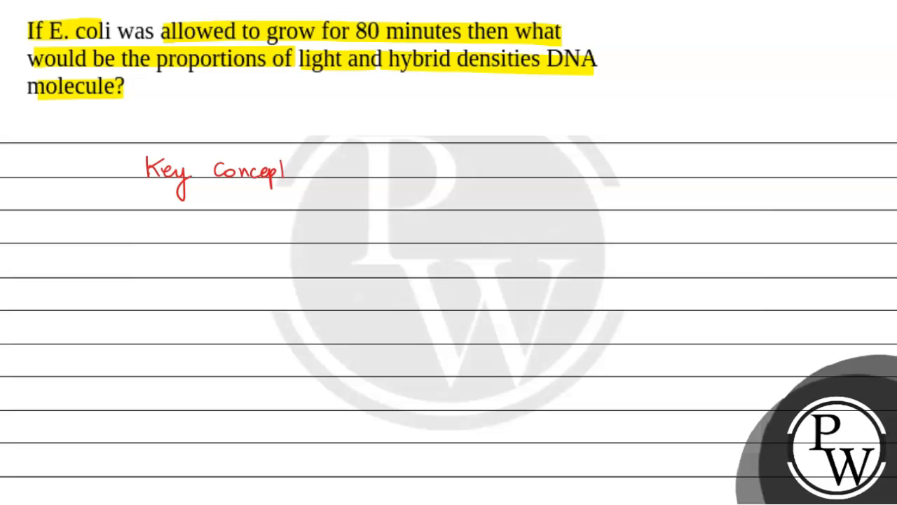
type("- Semi-")
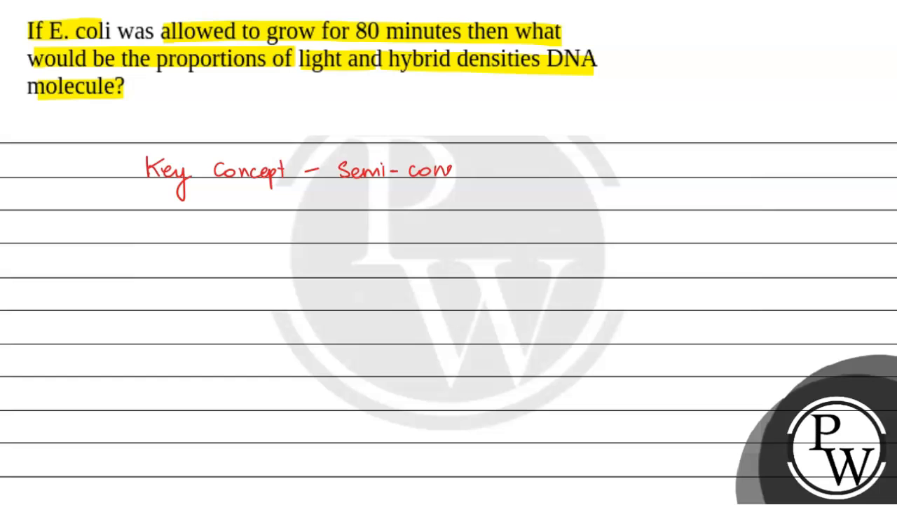
type("conservative mode of")
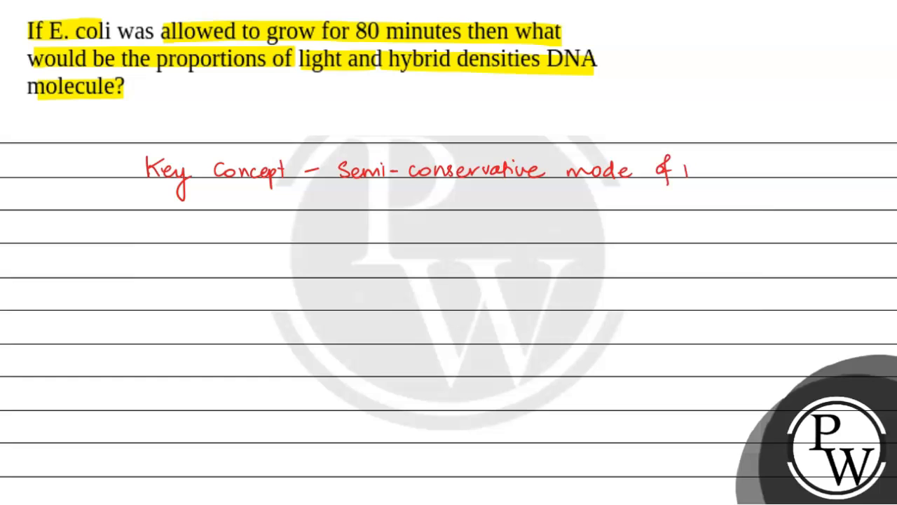
type("DNA")
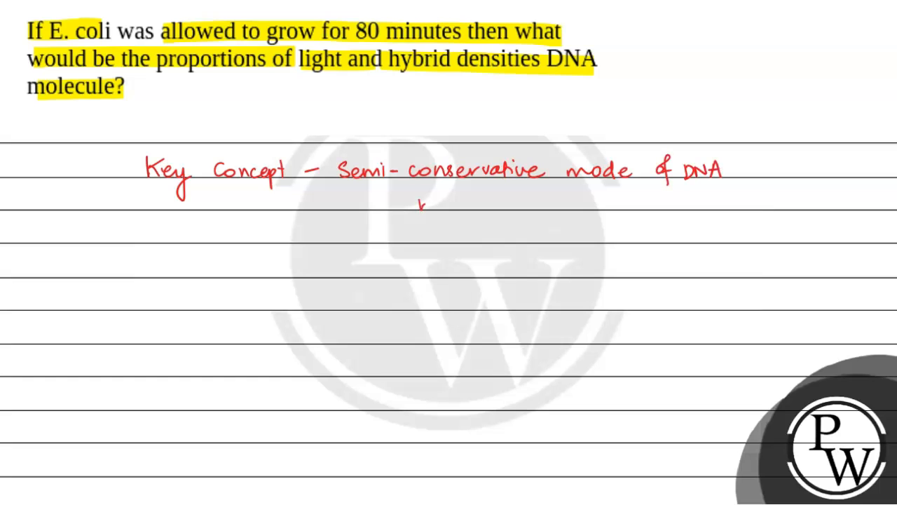
type("replica")
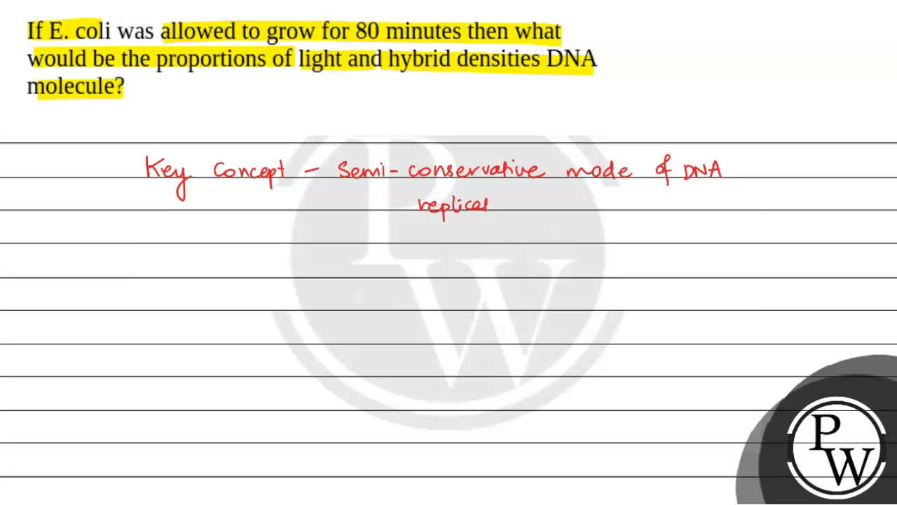
type("replication")
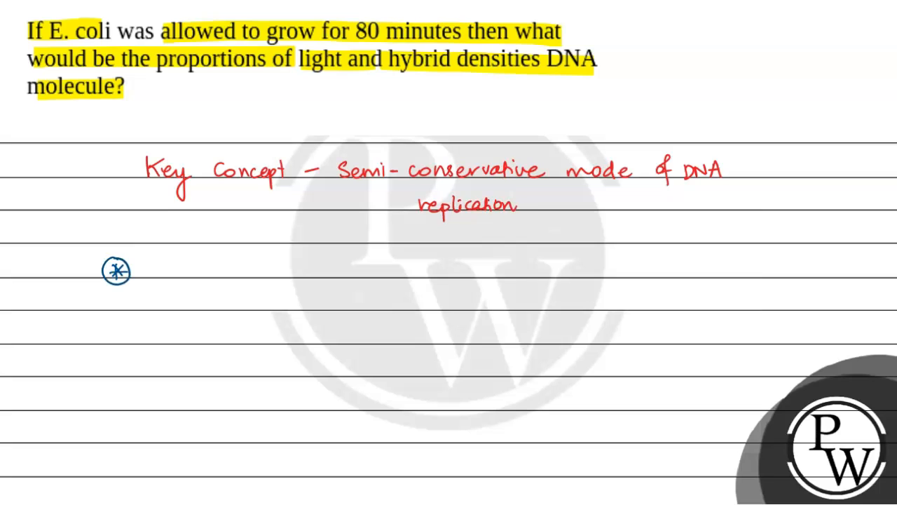
- Write the 'Meselson & Stahl Experiment' heading and 'E. coli → divides every 20 minutes'
type("Meselson &")
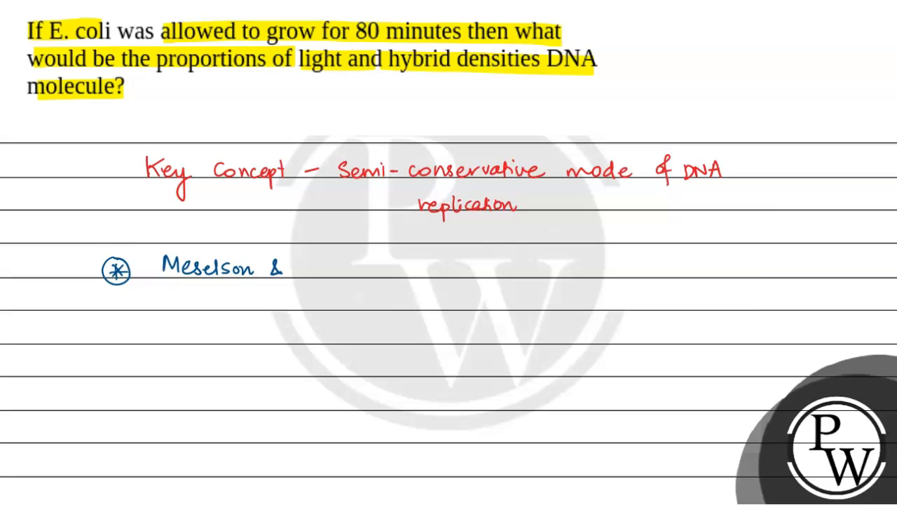
type("Stahl")
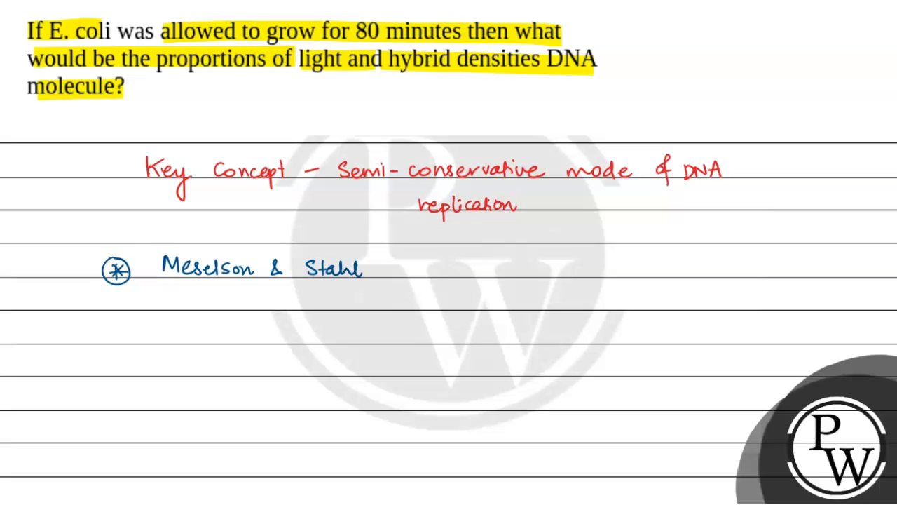
type("Exp")
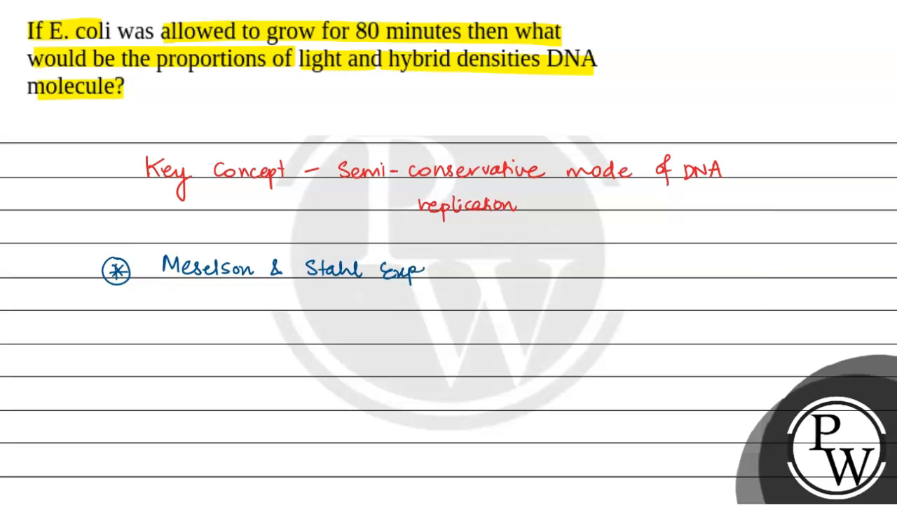
type("eriment")
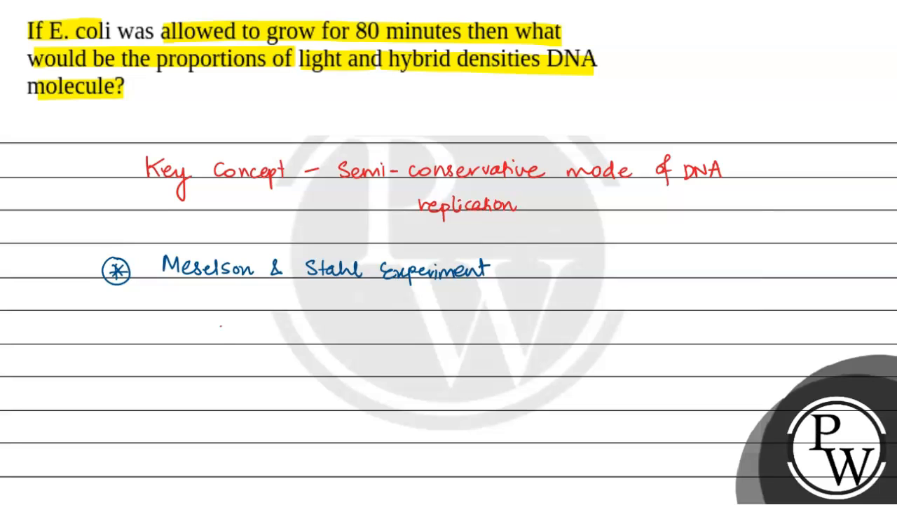
type("E.")
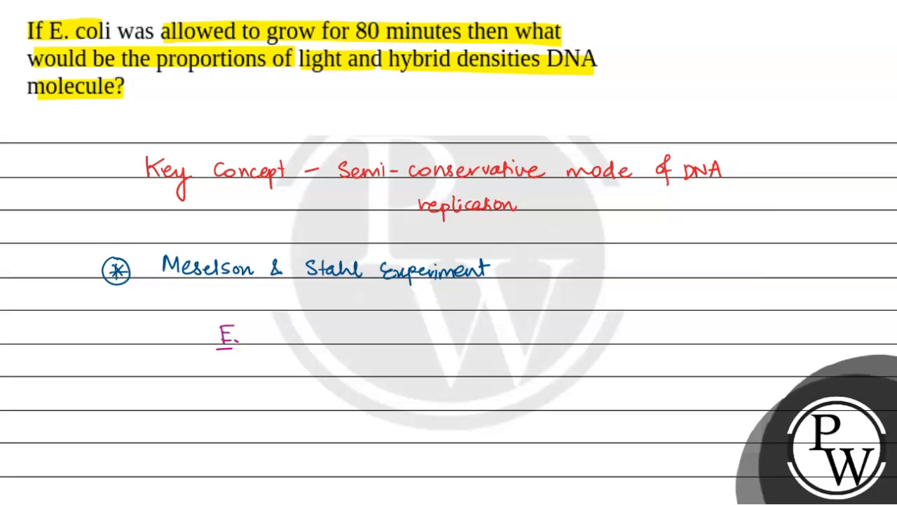
type("coli")
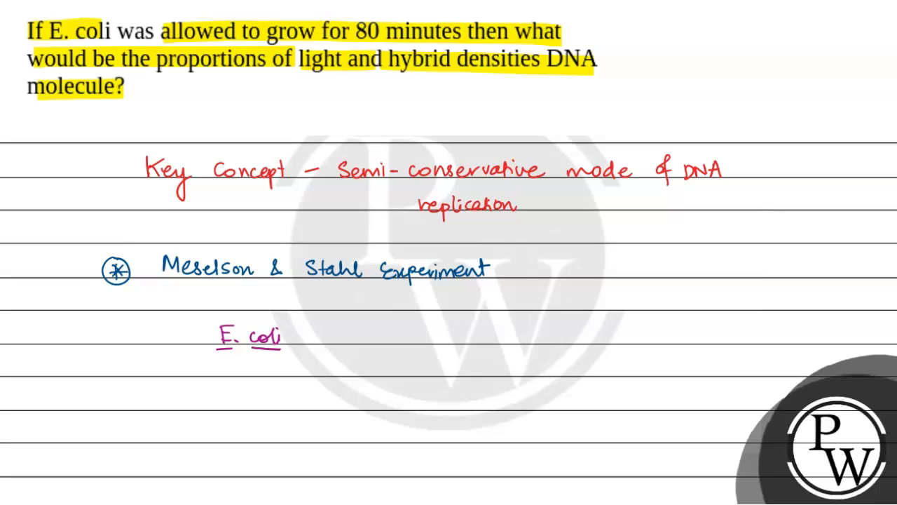
type("→ divides")
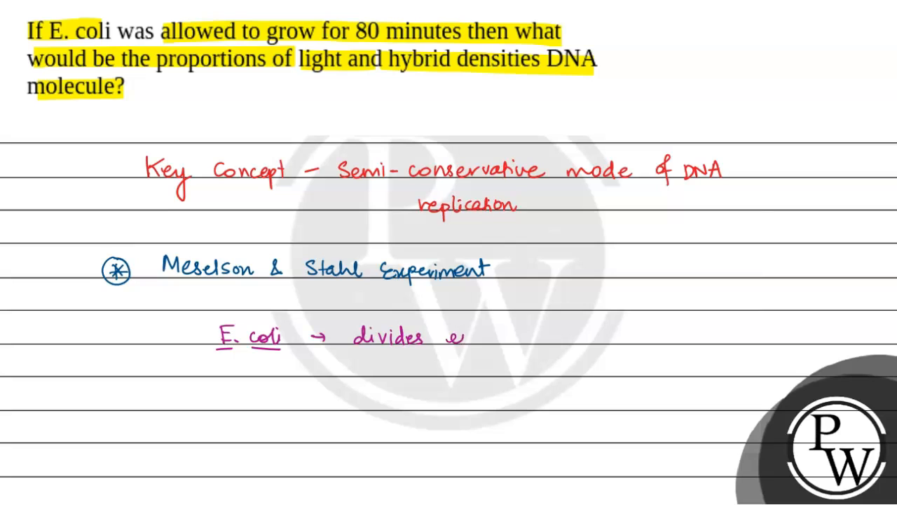
type("every 2")
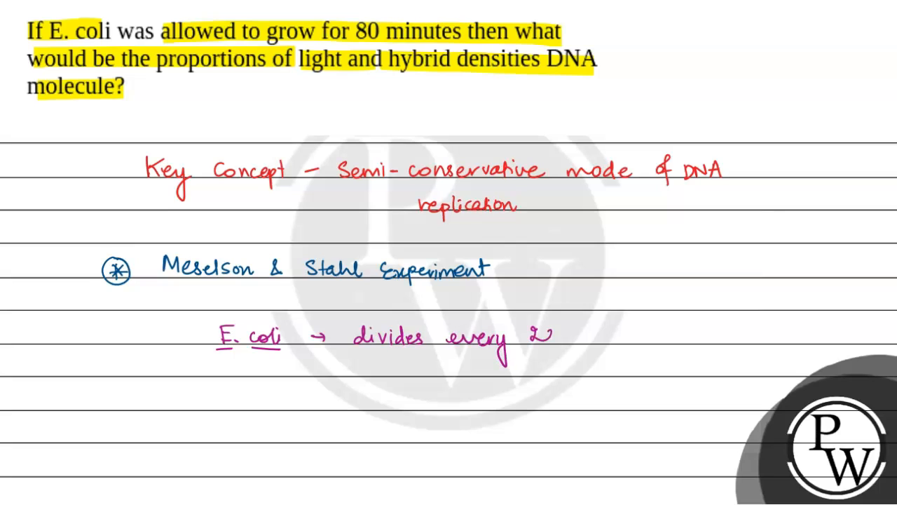
type("20 minu")
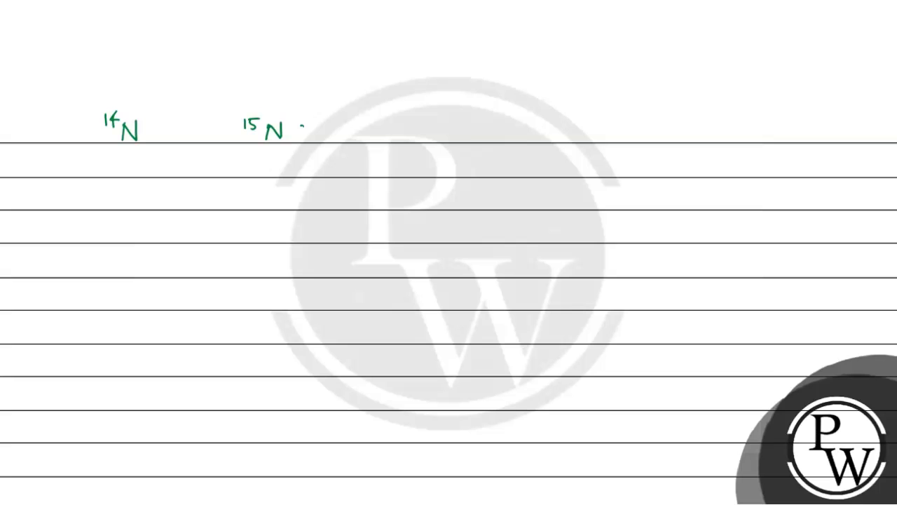
- Label 15N '(heavy)', draw a red arrow, and write 'by density gradient centrifugation (CsCl)'
type("(heavy")
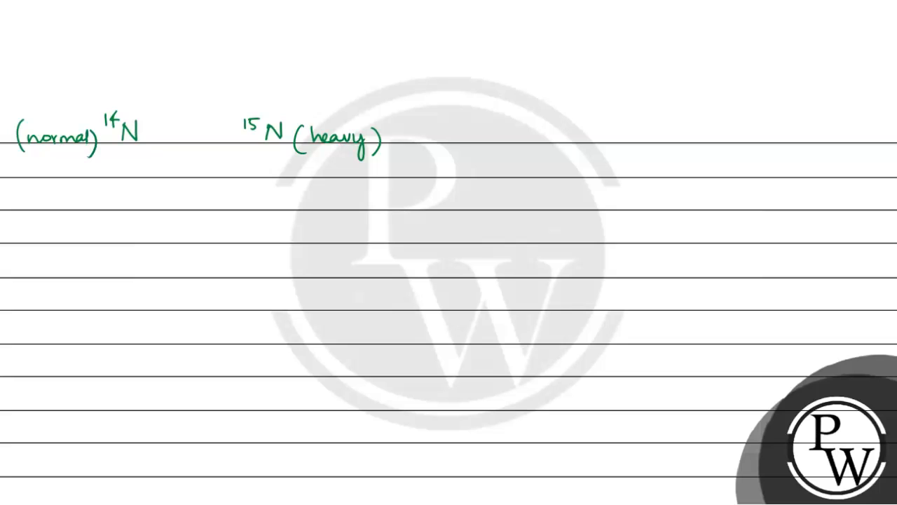
left_click_drag(421, 134, 459, 134)
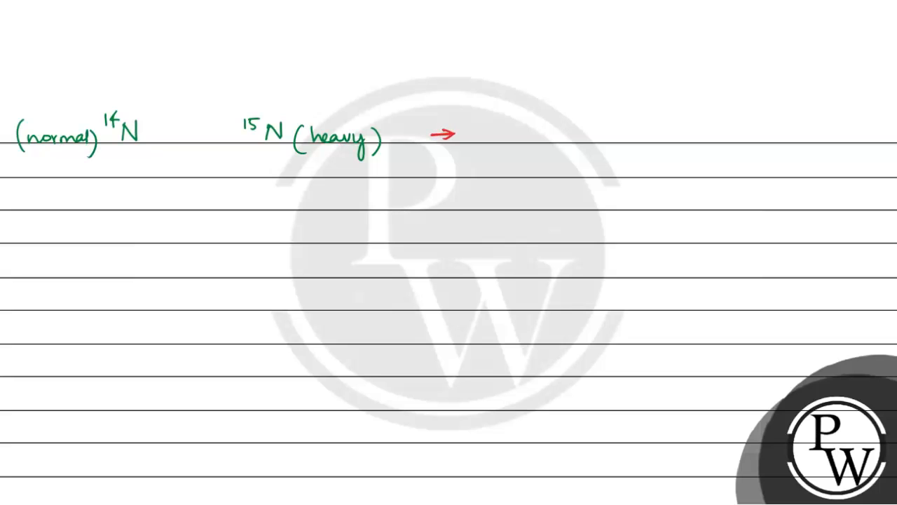
type("bu")
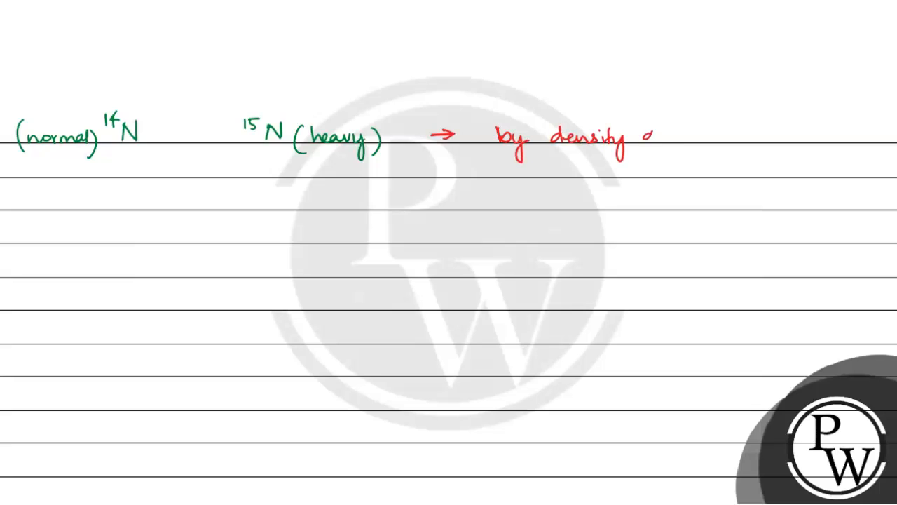
type("gradient centrif")
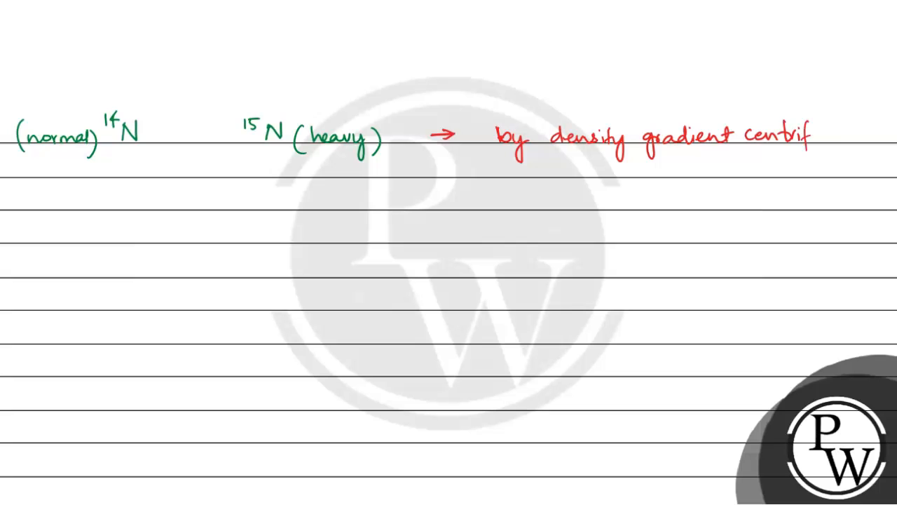
type("ugation")
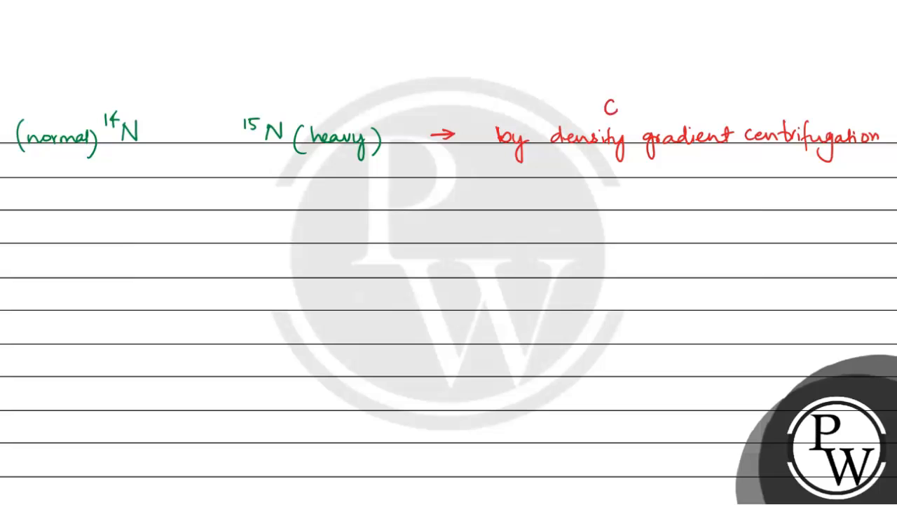
type("(CsCl)")
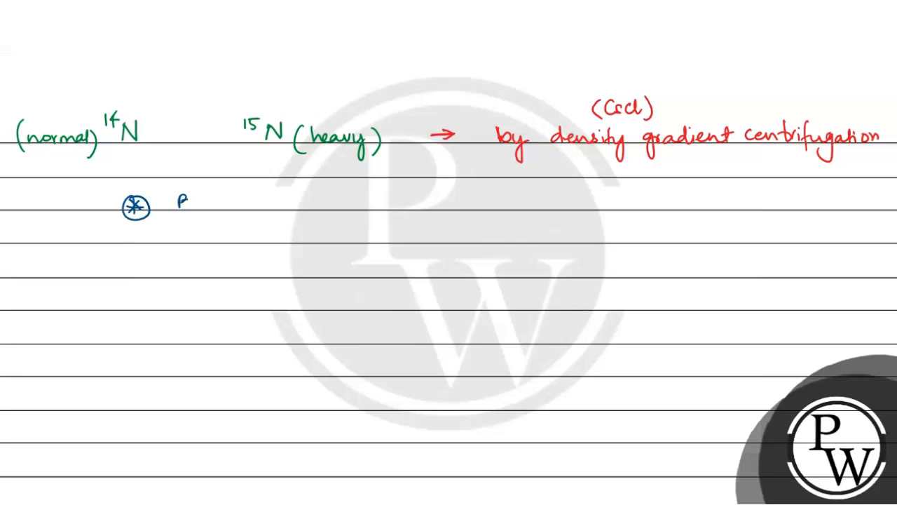
- Write 'By growing E. coli in 15N medium for several generations'
type("By gra")
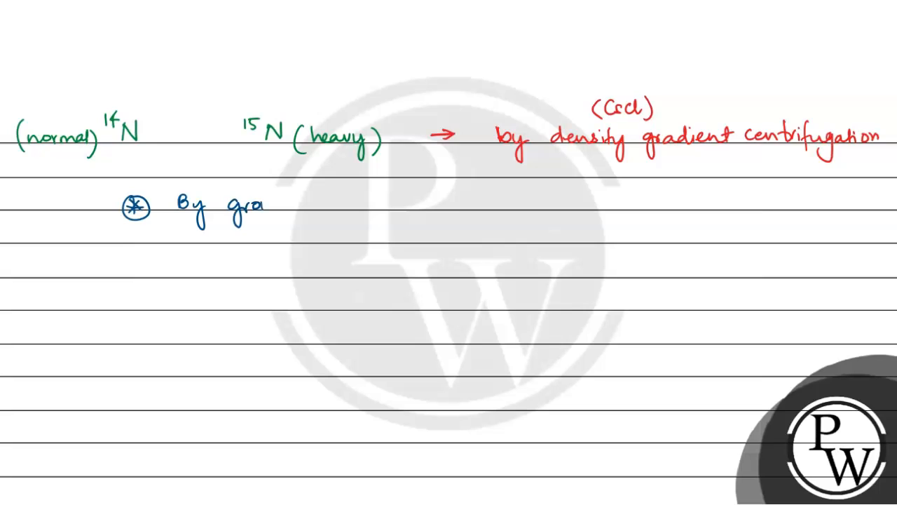
type("growing l")
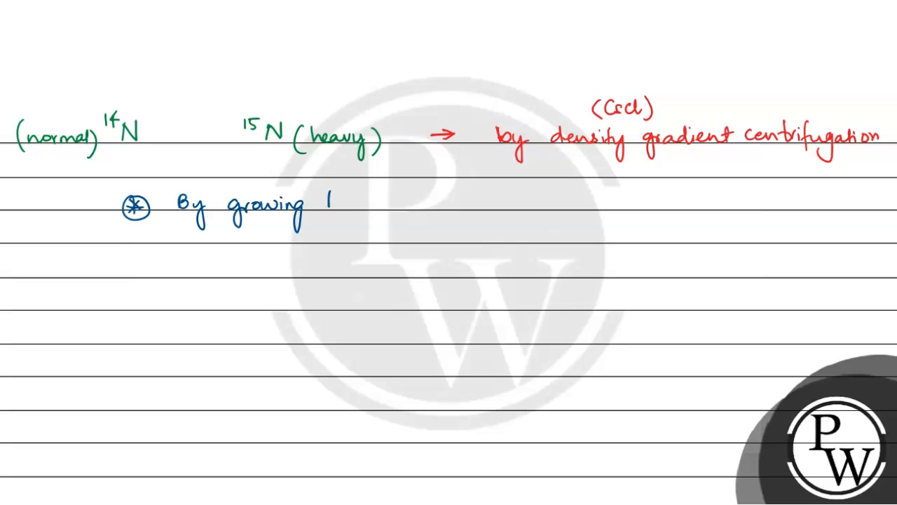
type("E. coli")
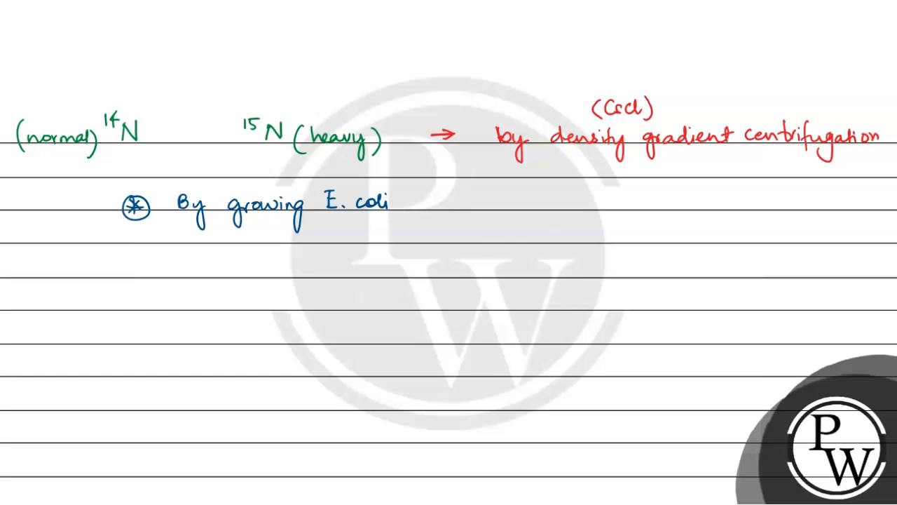
type("in 15N")
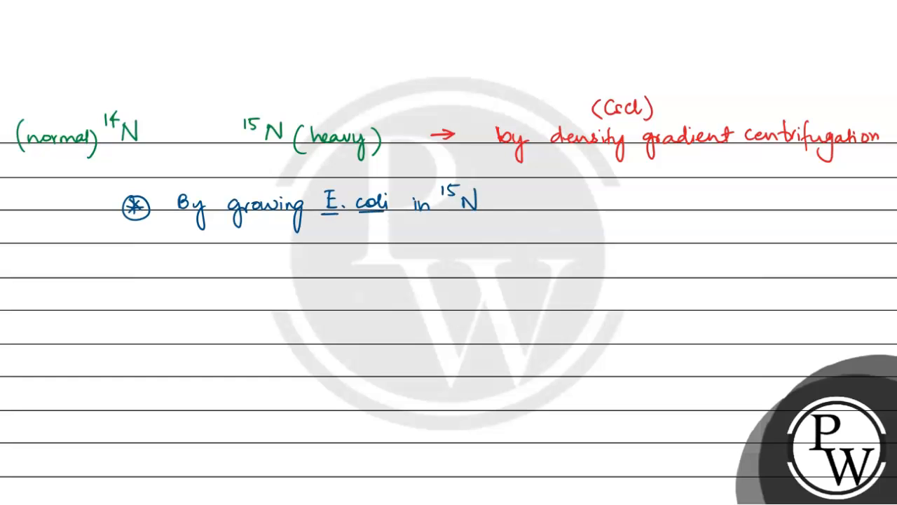
type("medu")
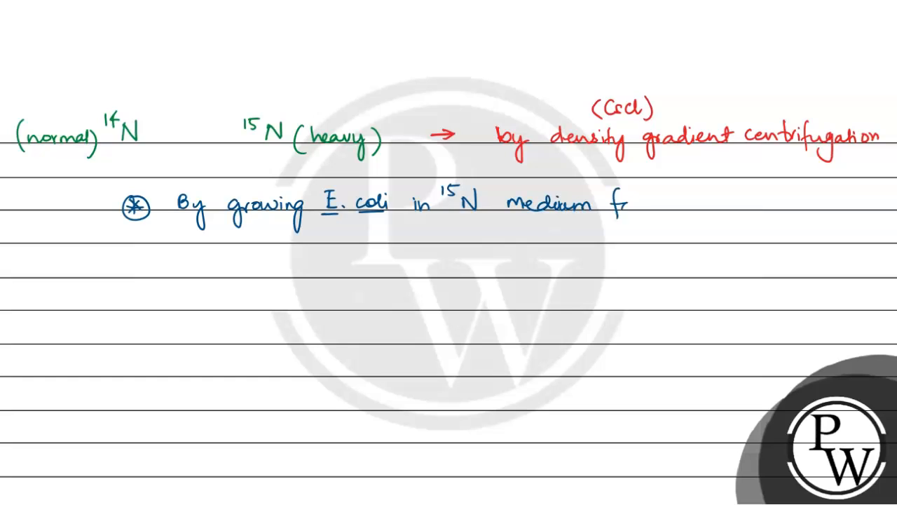
type("for several generations")
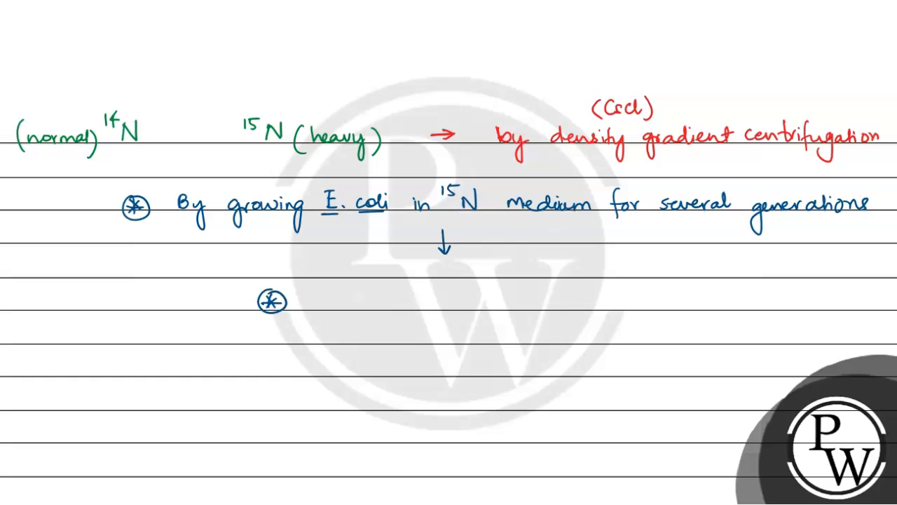
- Write 'transferred the E. coli to 14N medium'
type("t")
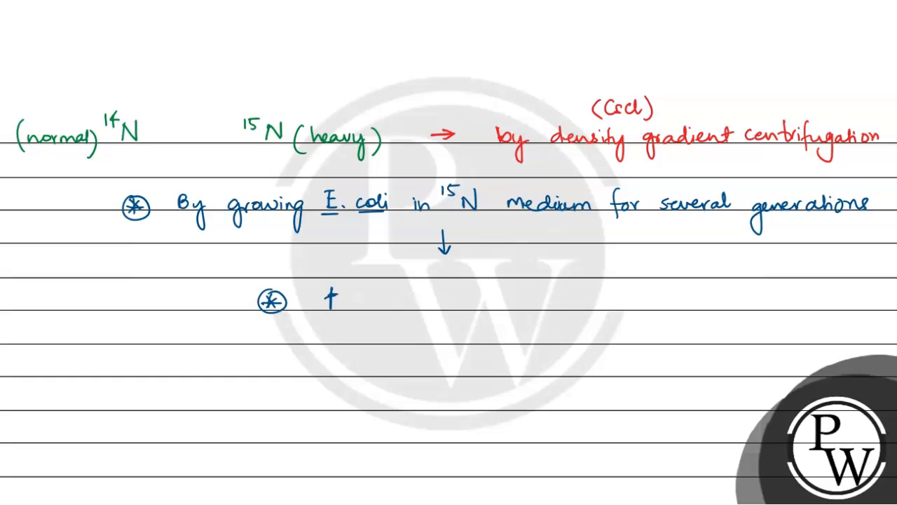
type("ransf")
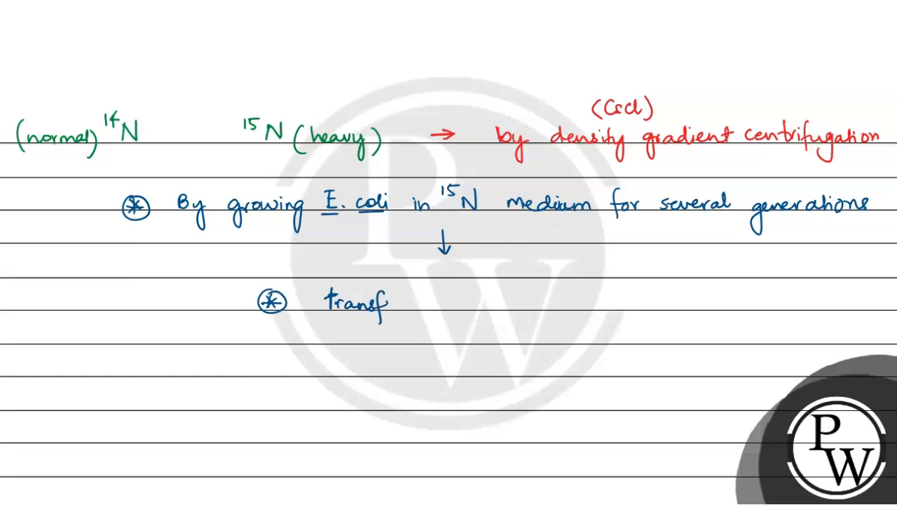
type("erred i")
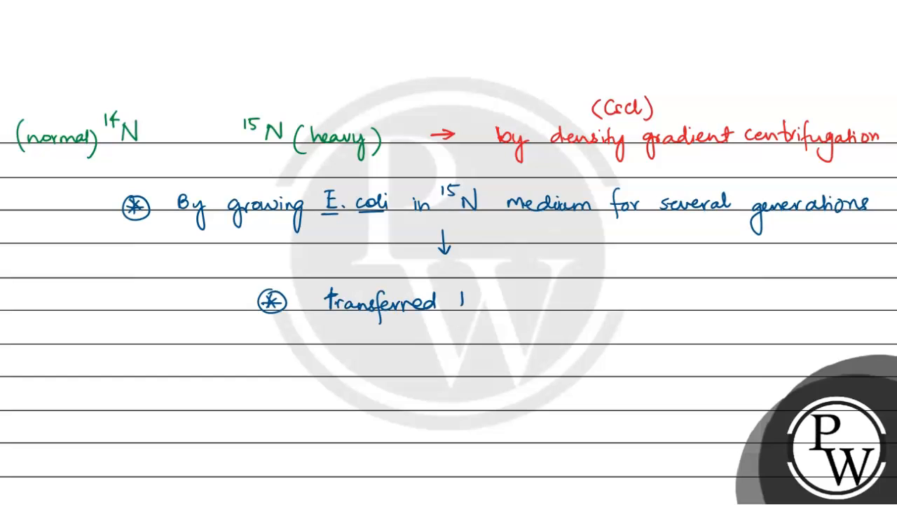
type("the E.")
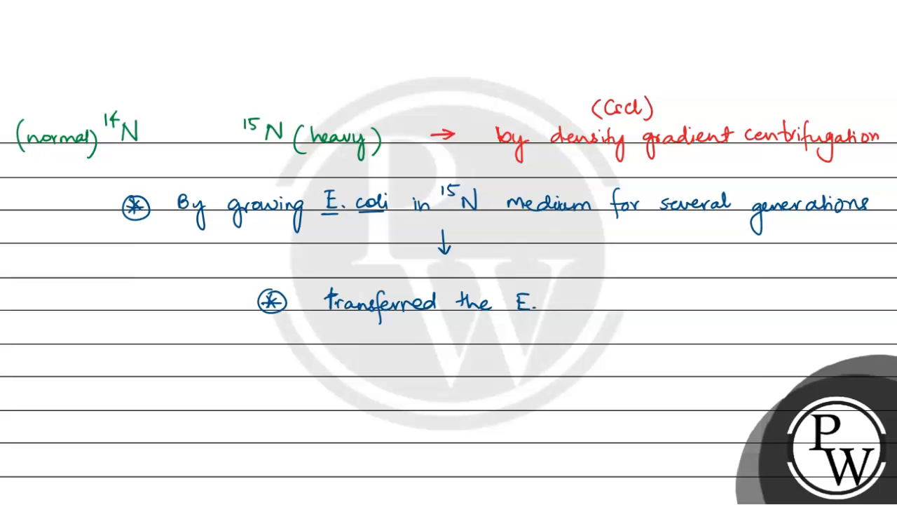
type("col")
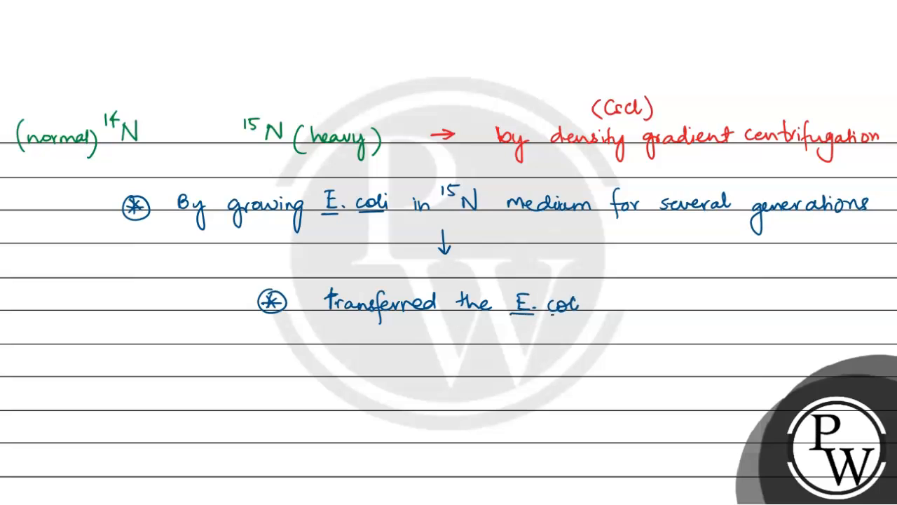
type("to N")
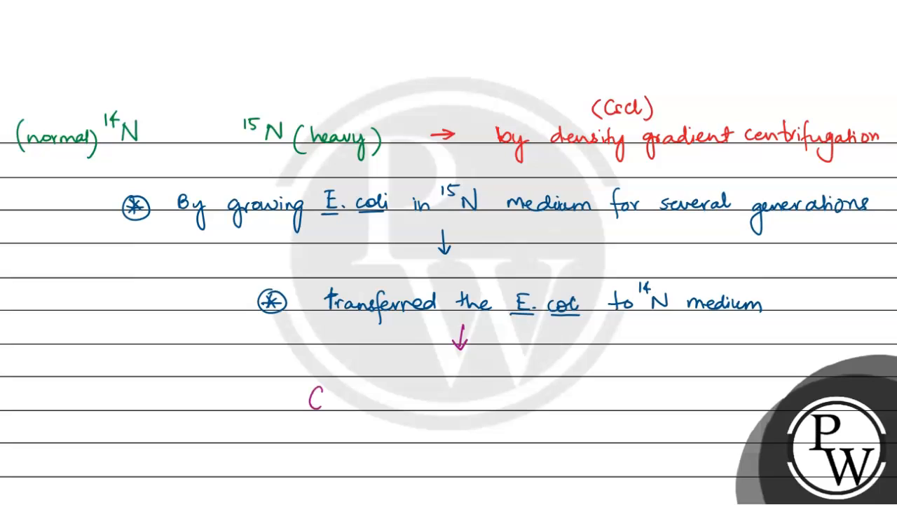
- Write 'CsCl density gradient centrifugation', then start a new page with 'Generation 0'
type("sCl")
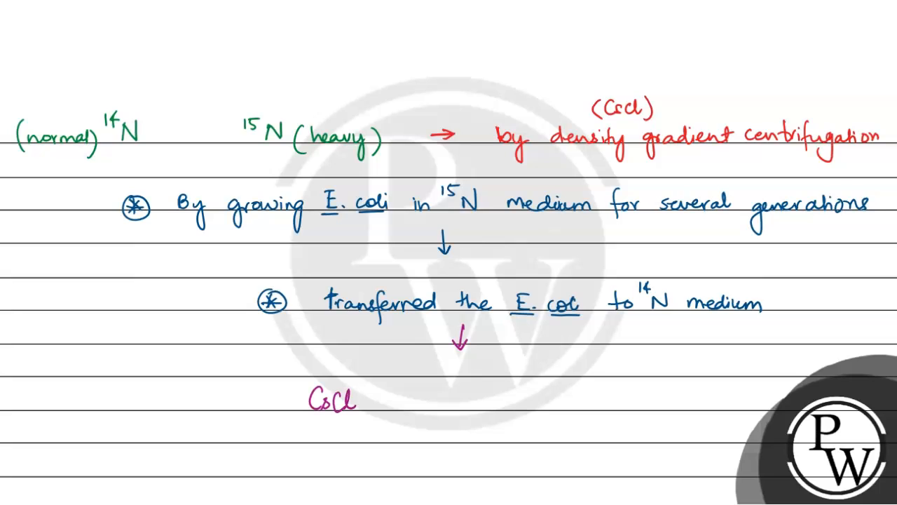
type("densi")
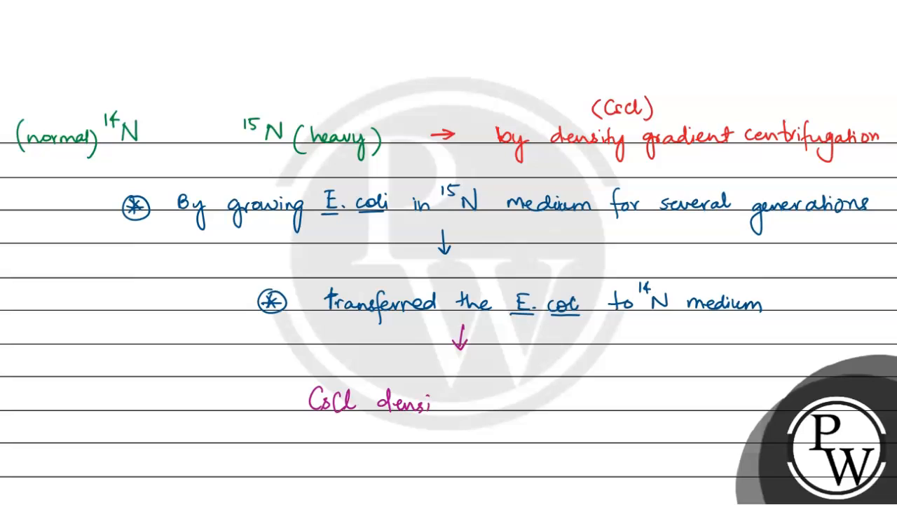
type("ty g")
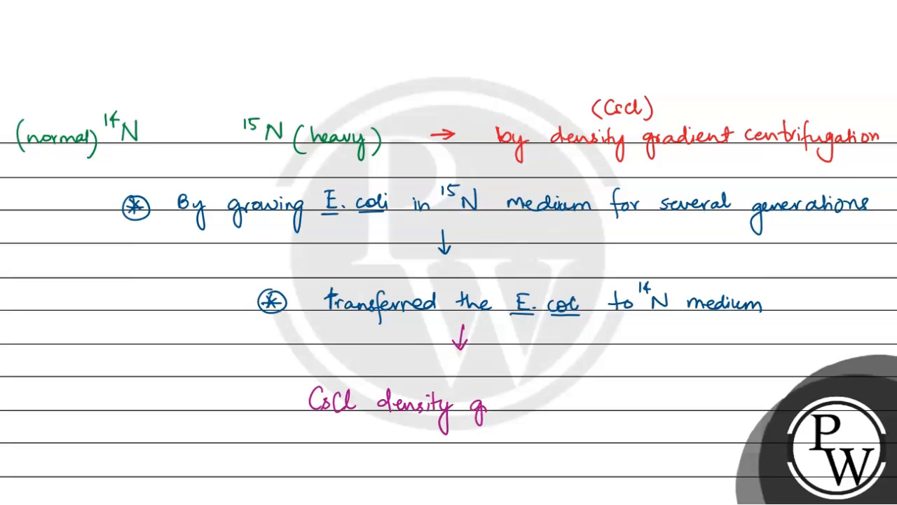
type("gradient")
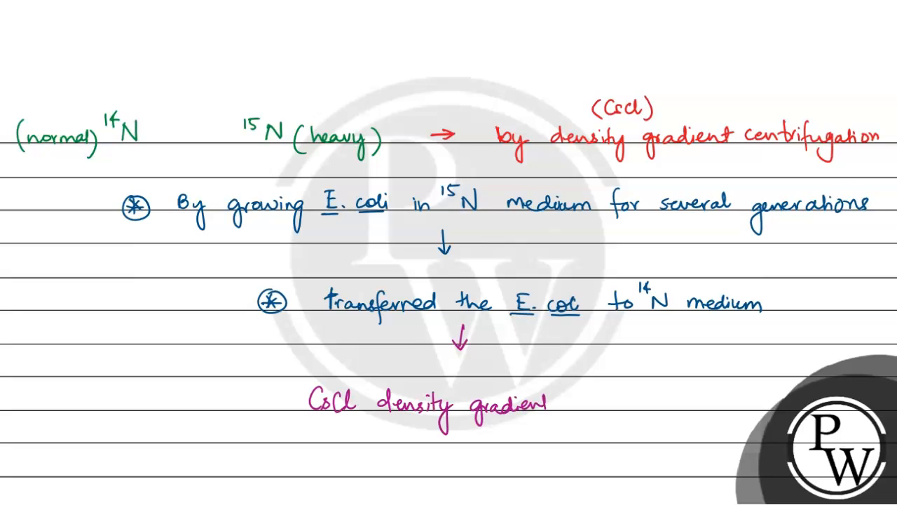
type("centr")
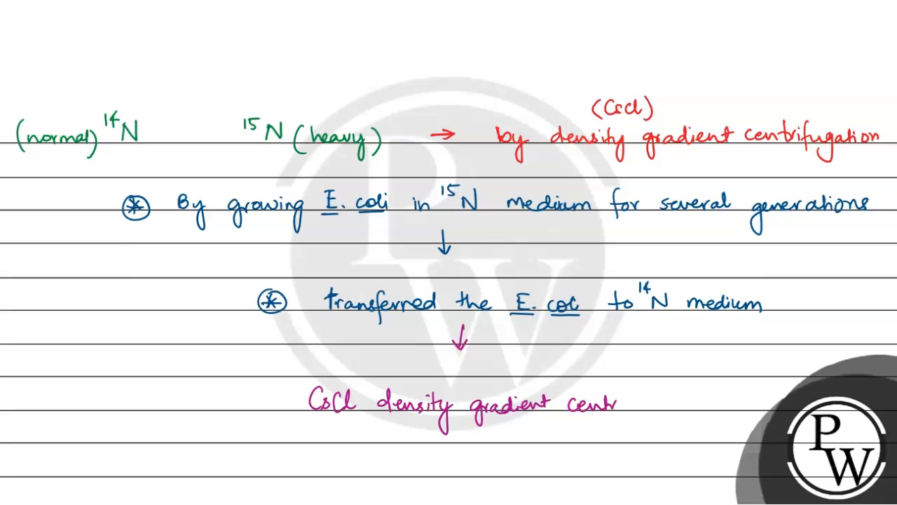
type("ify")
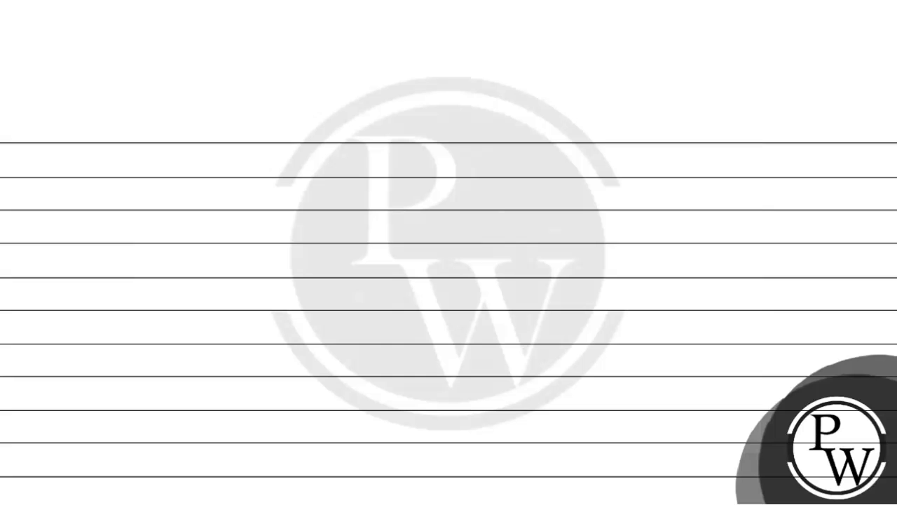
type("Generation 0")
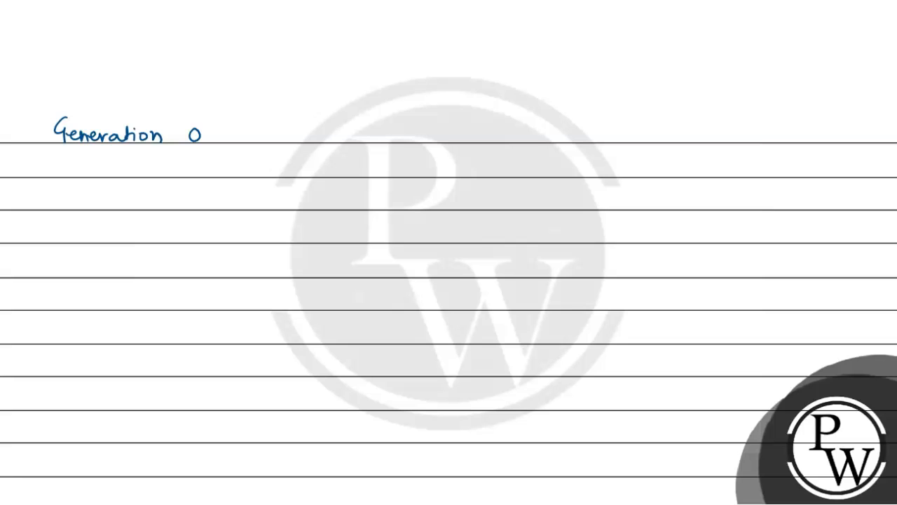
- Write 'Generation 0 (15N cultures) → single band' at the bottom
type("(N")
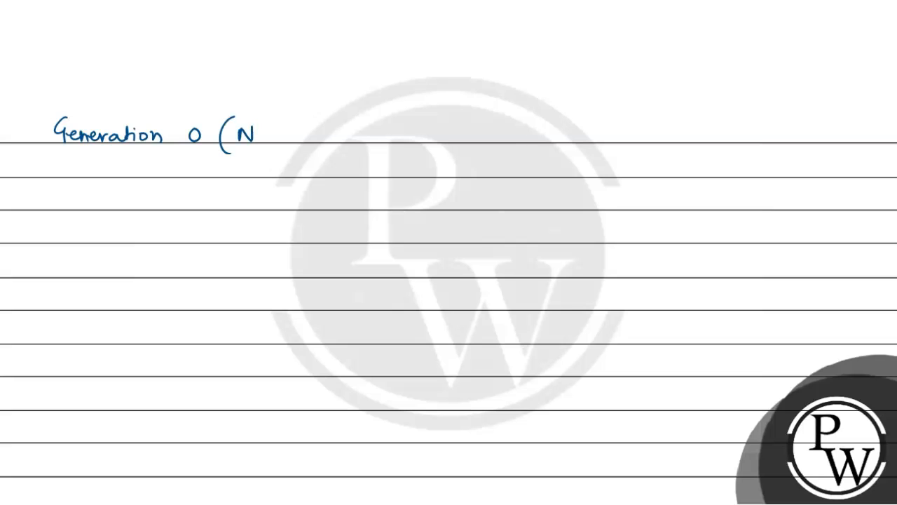
type("15N cu")
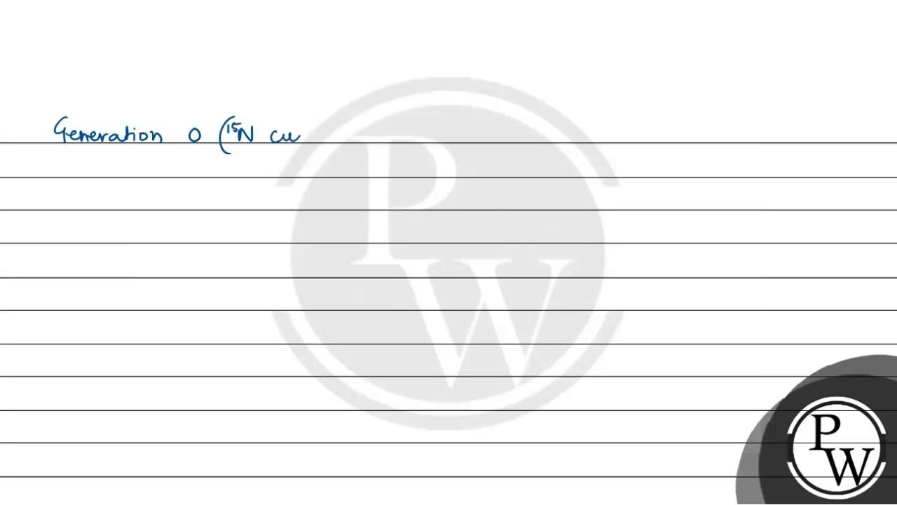
type("ltures)")
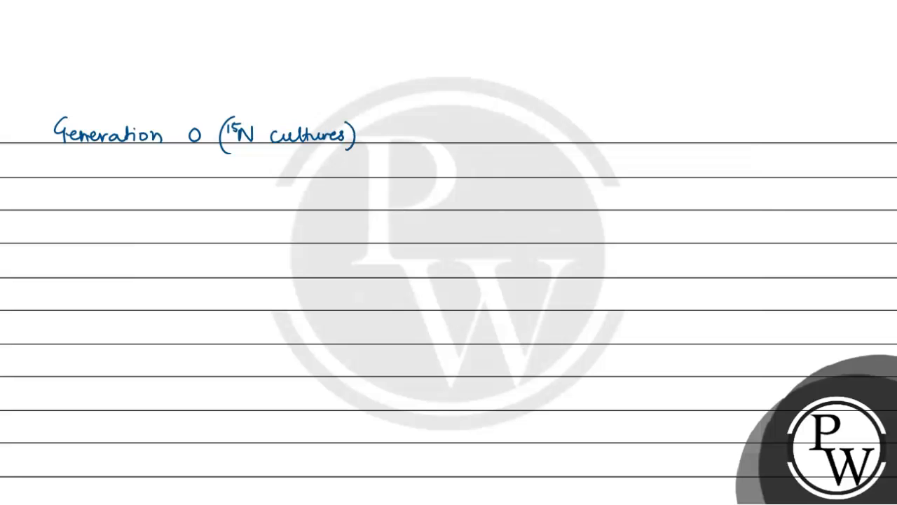
type("→")
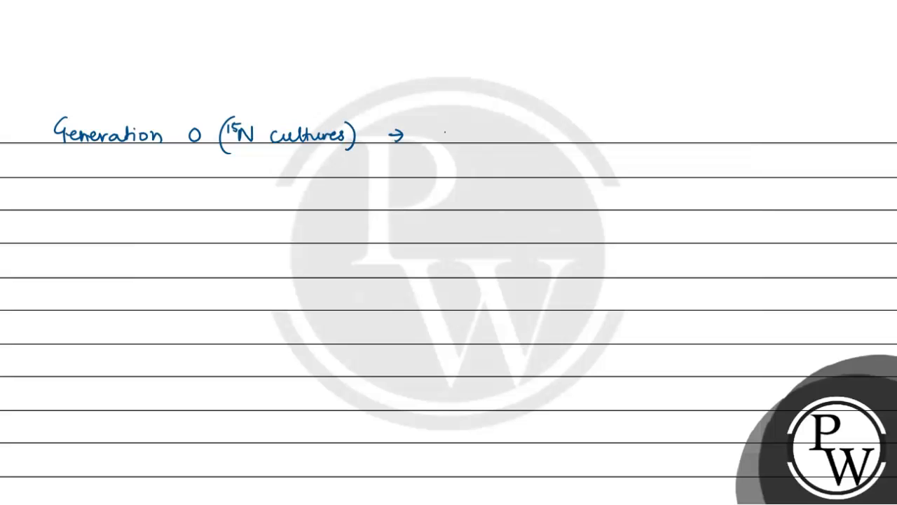
type("single band (bottom")
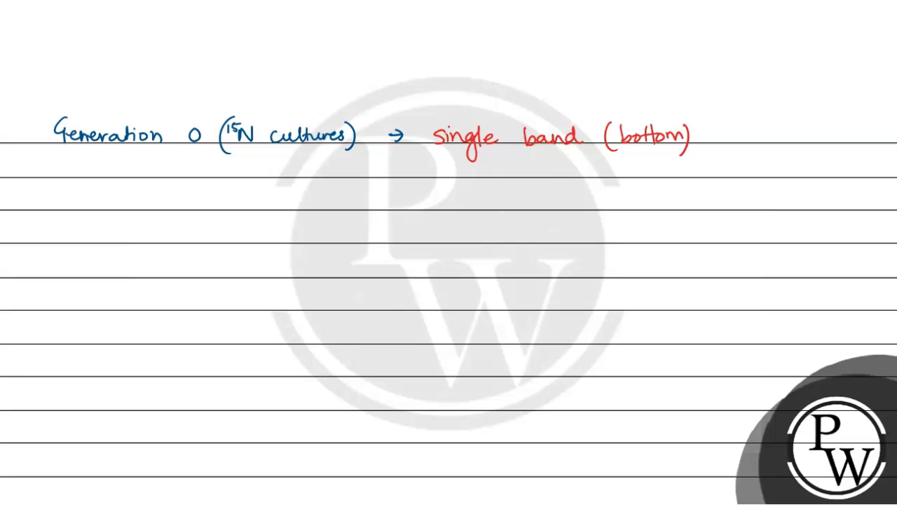
type("r")
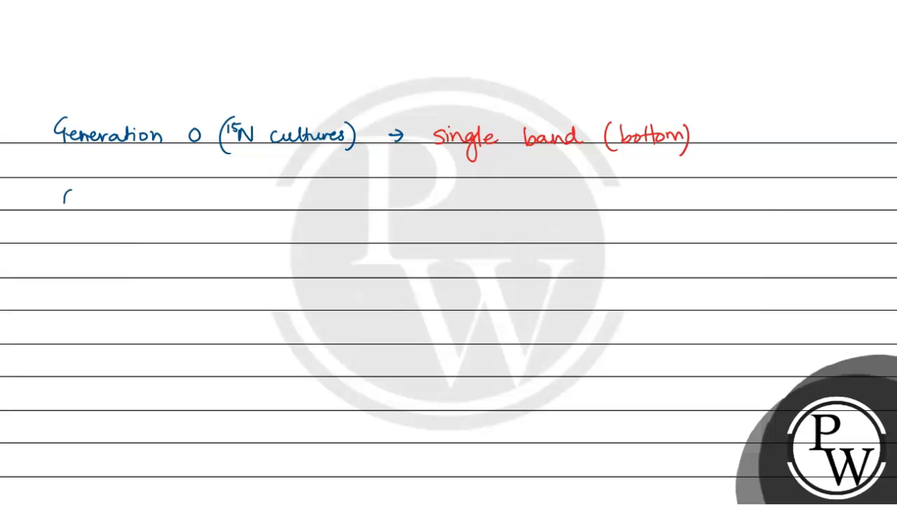
- Write 'Generation 1 → intermediate band'
type("General")
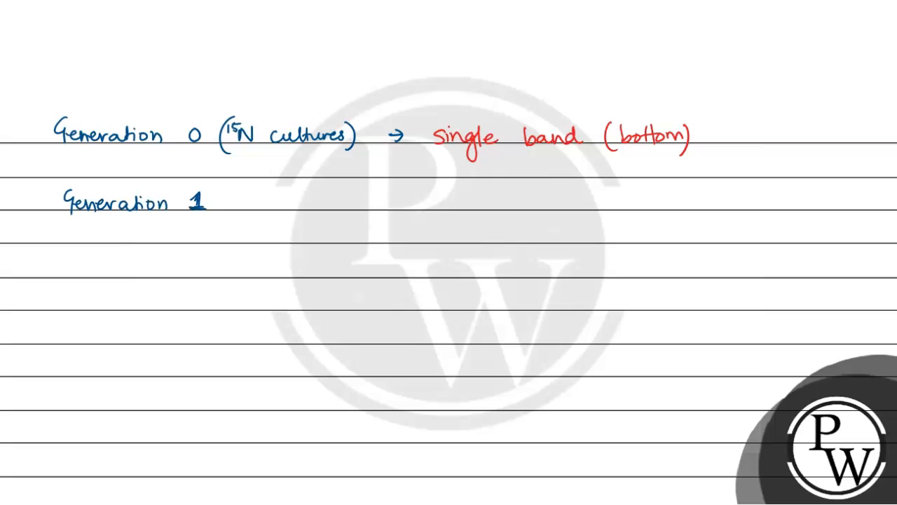
type("→")
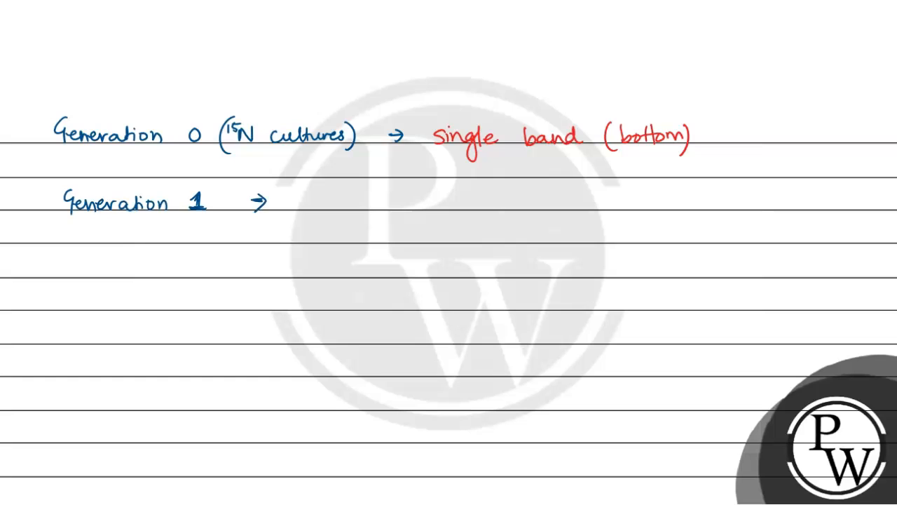
type("ii")
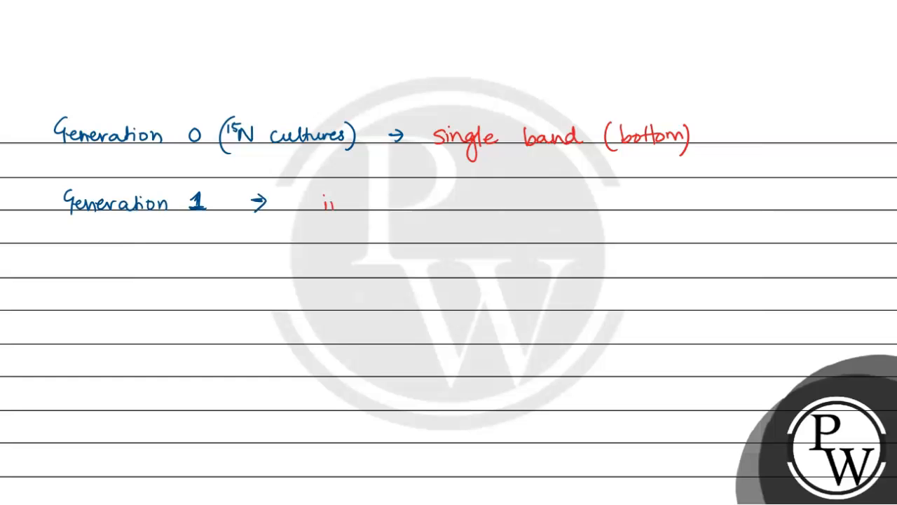
type("intermee")
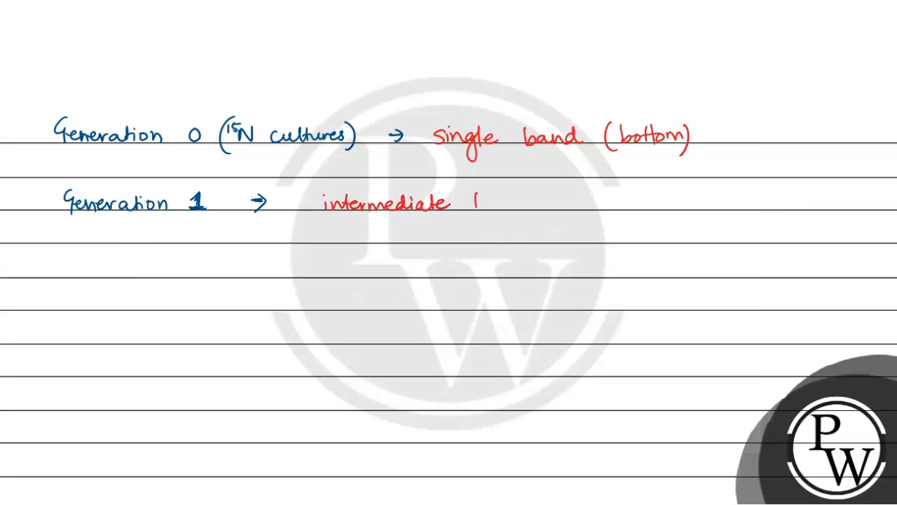
type("band")
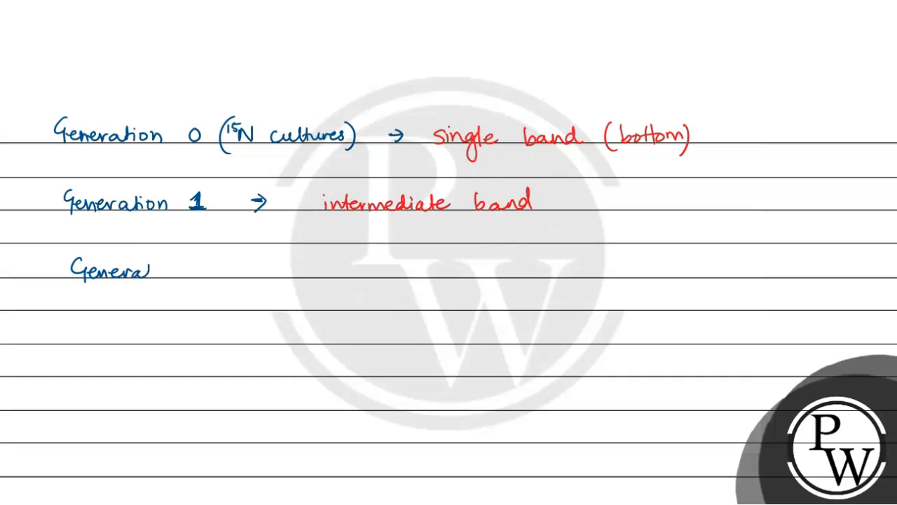
- Write 'Generation 2 → intermediate and light band', adding '(heavy)' and '(above)'
type("Generation 2 →")
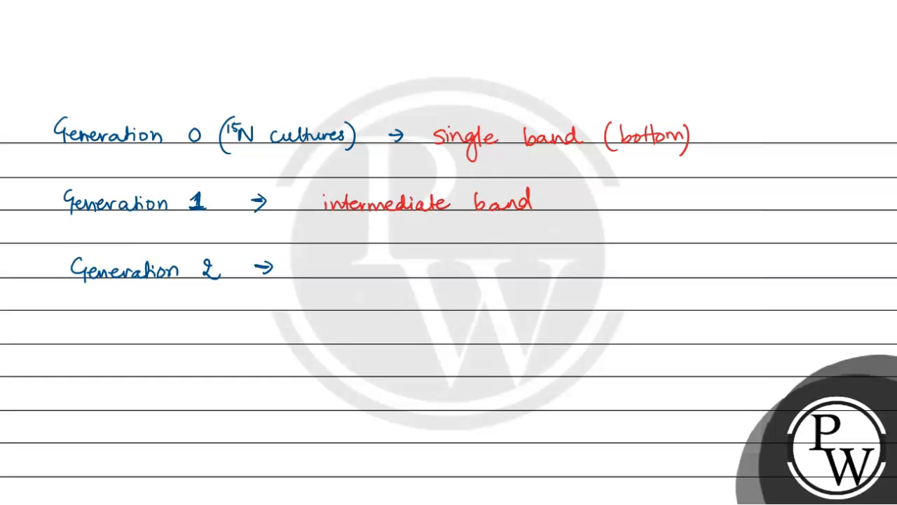
type("intermediate band")
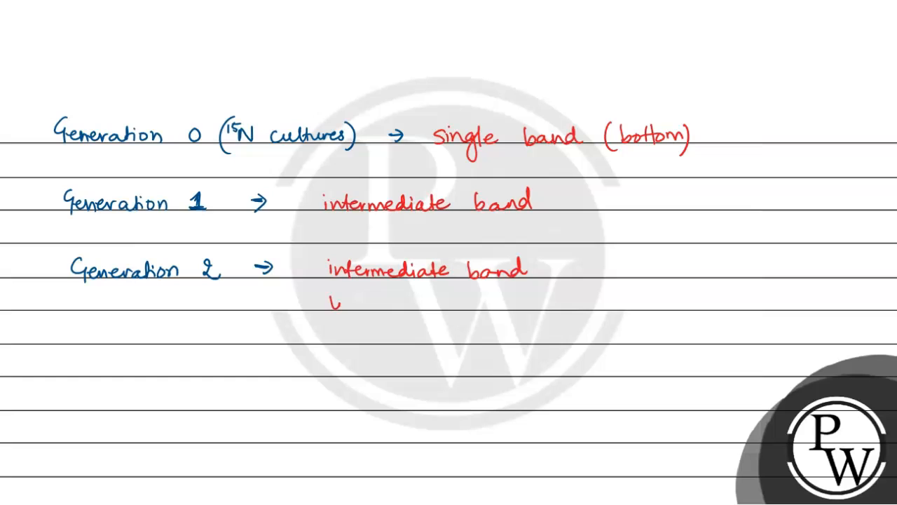
type("light 1")
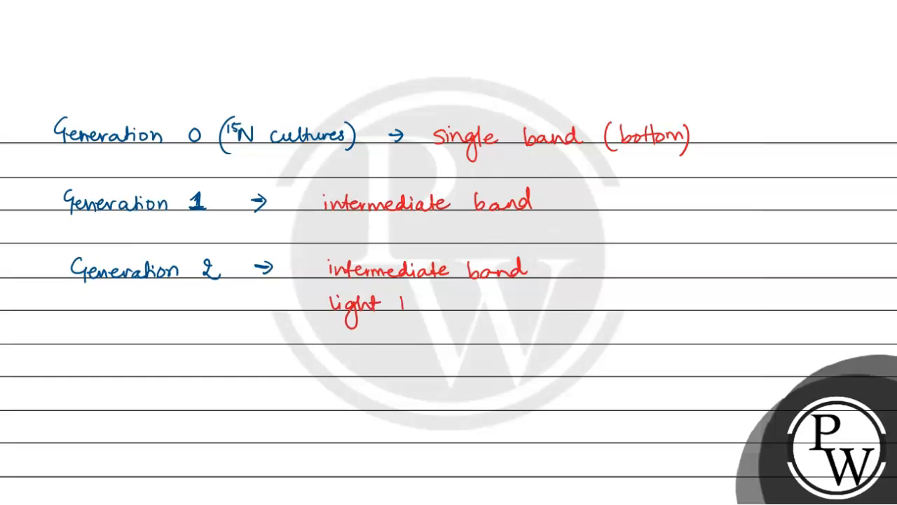
type("band")
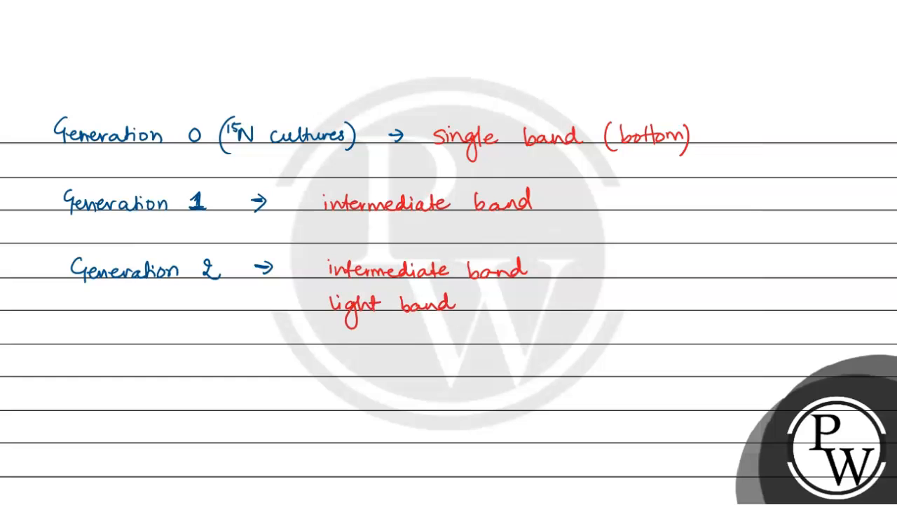
type("(heav")
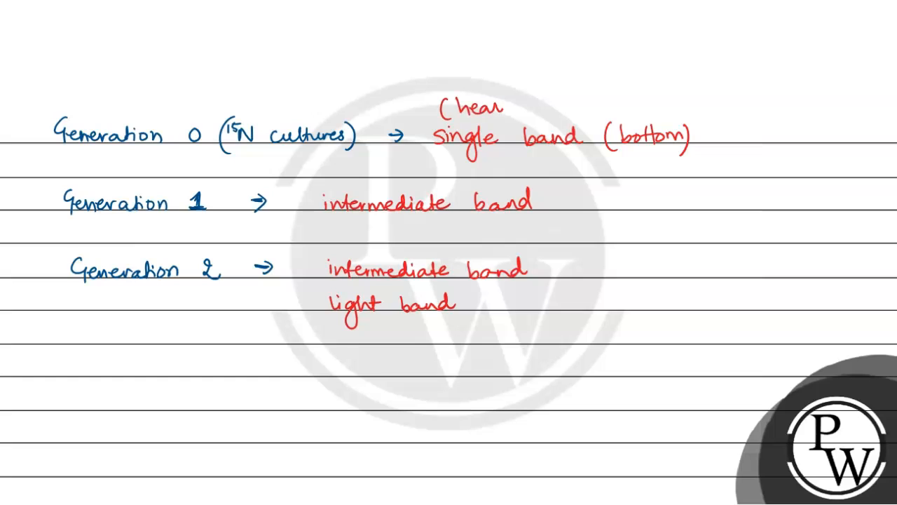
type("vy)")
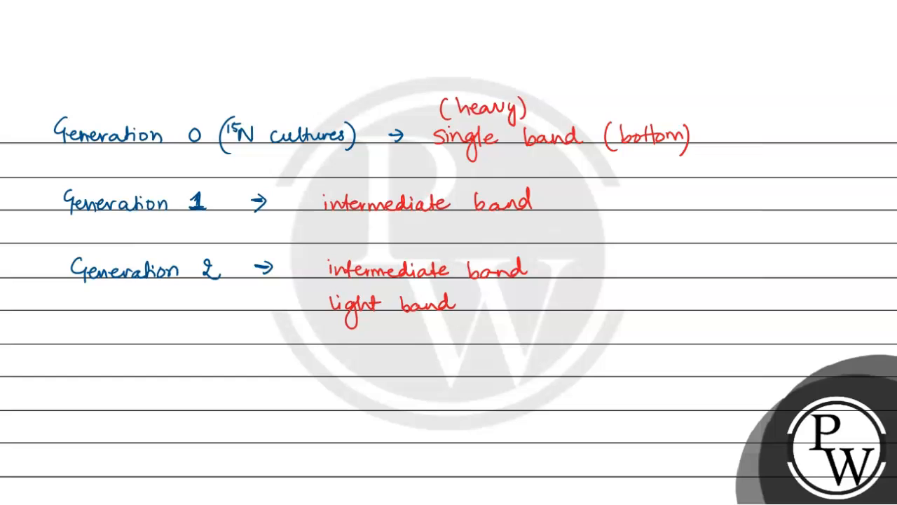
type("(above")
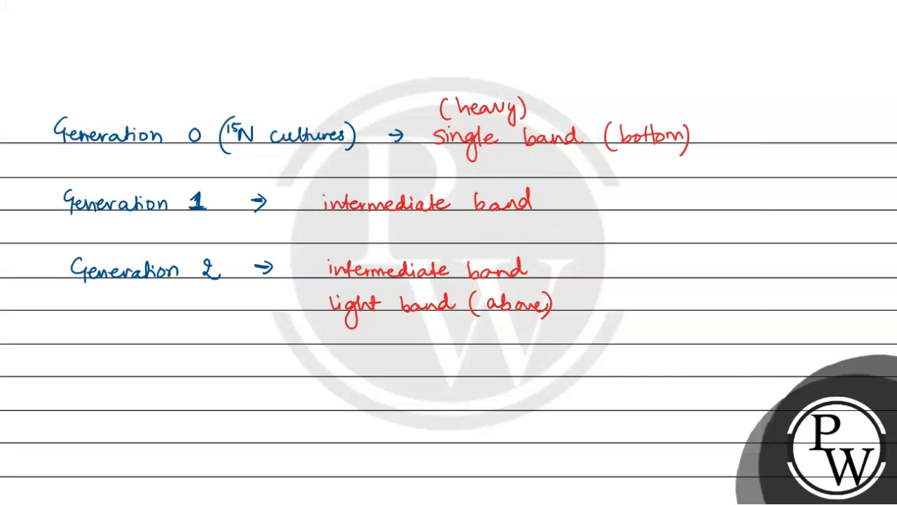
- Sketch a centrifuge tube with band arrows labelled 'light', 'intermediate' and 'heavy'
left_click_drag(680, 189, 694, 316)
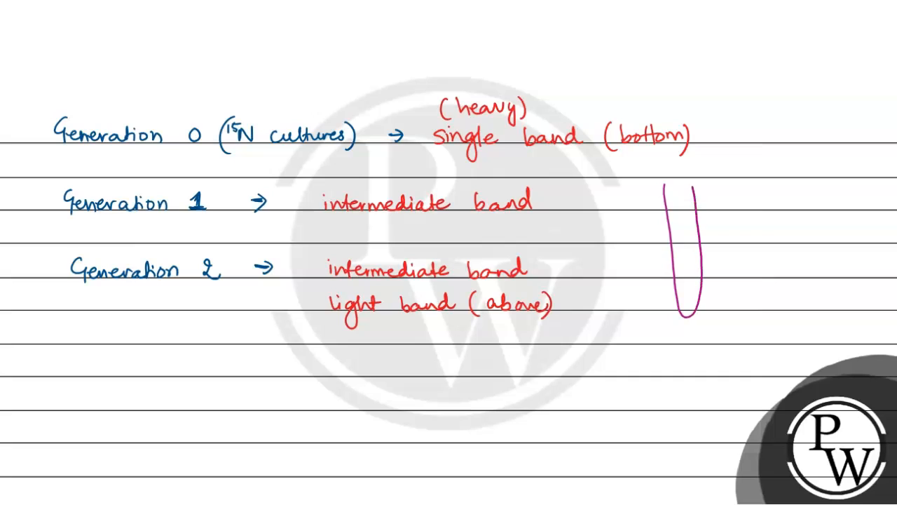
left_click(681, 217)
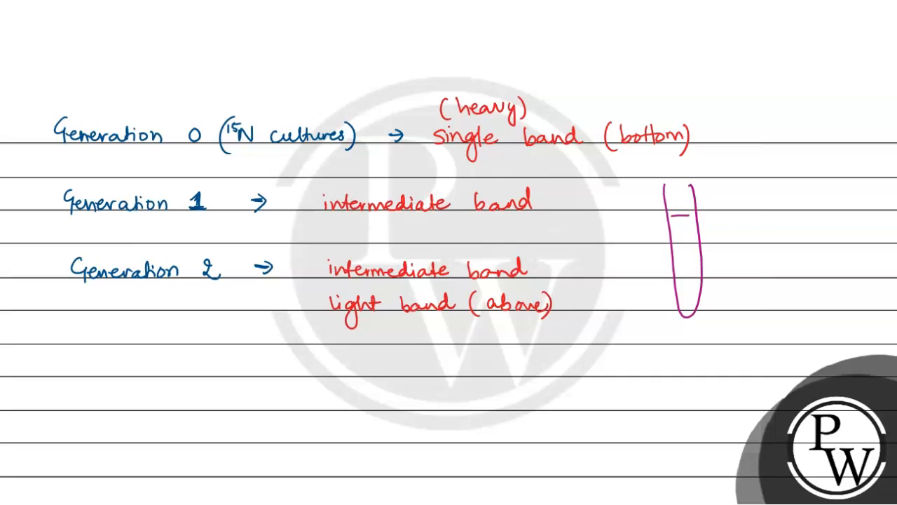
left_click_drag(684, 214, 729, 213)
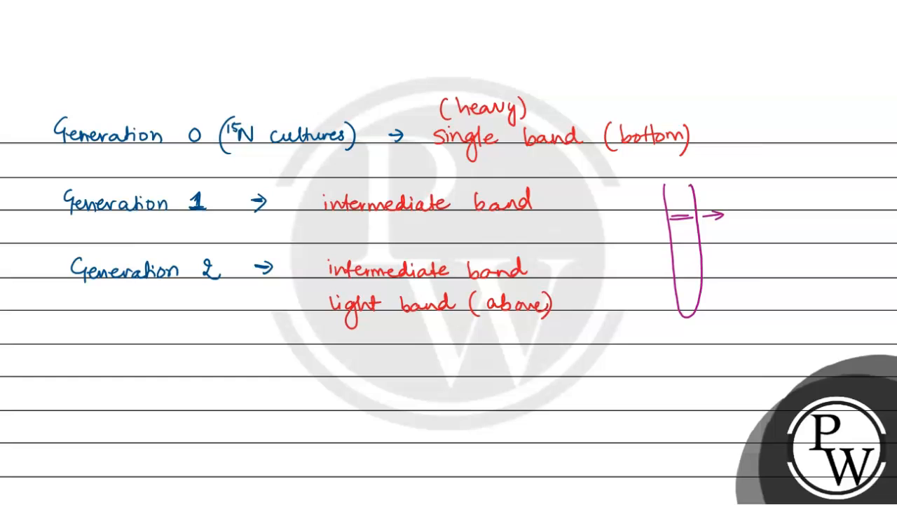
type("light")
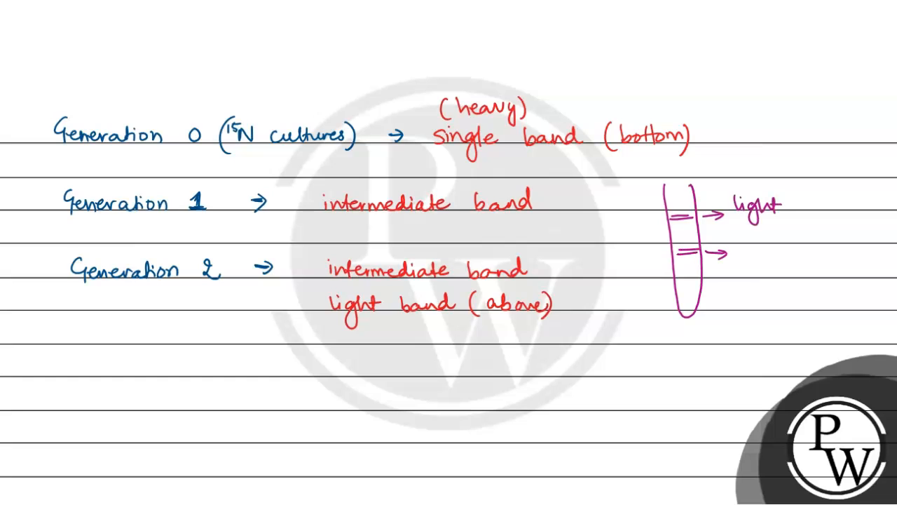
type("intermediate")
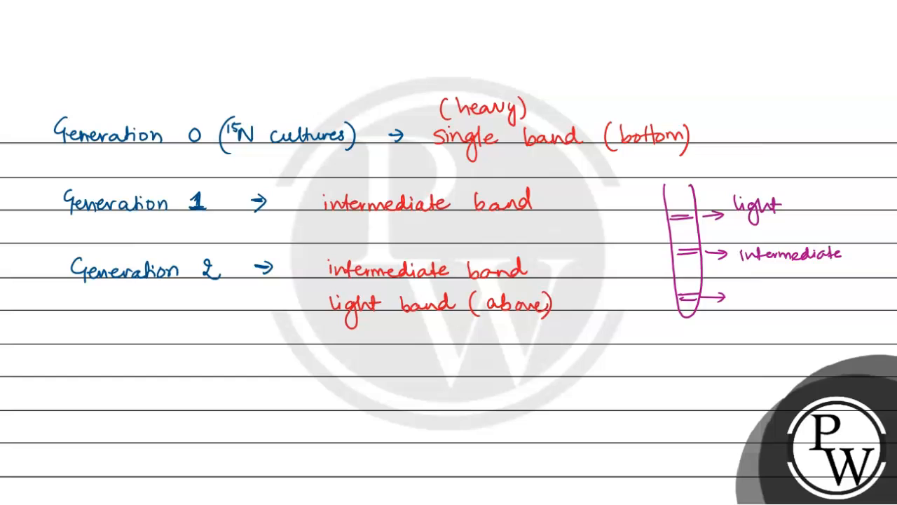
type("heavy")
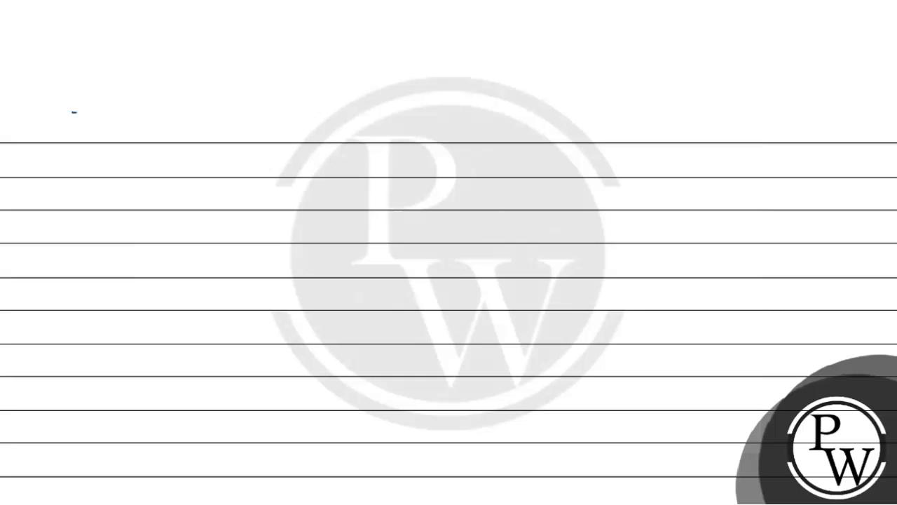
- Draw the parent 15N strands and an arrow labelled 14N
left_click_drag(70, 112, 224, 126)
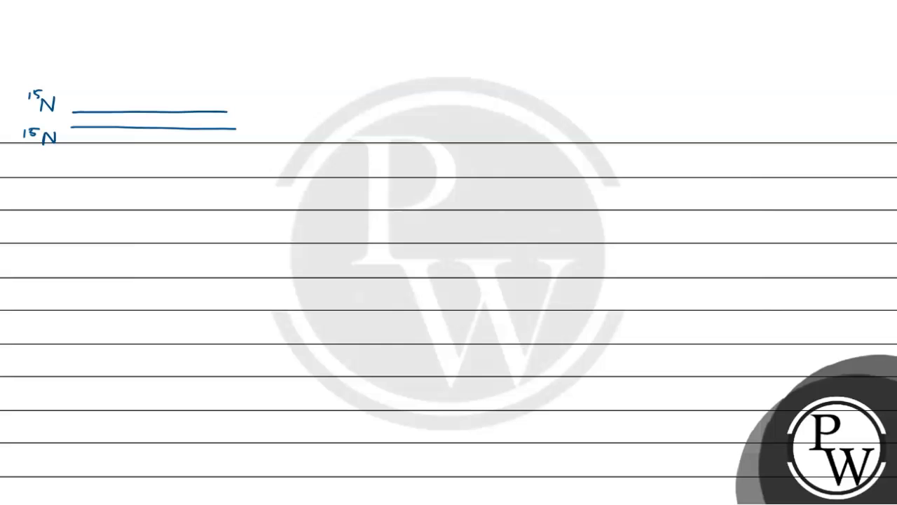
left_click_drag(245, 119, 312, 119)
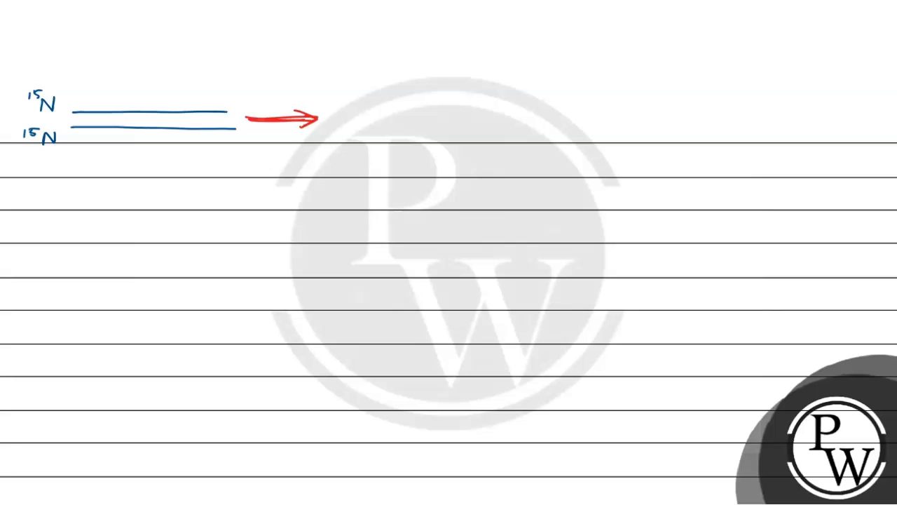
type("N")
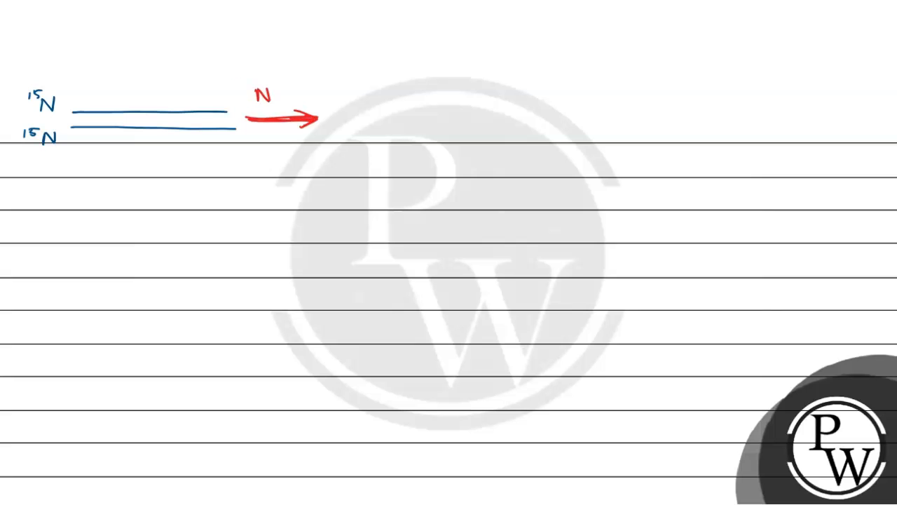
type("14")
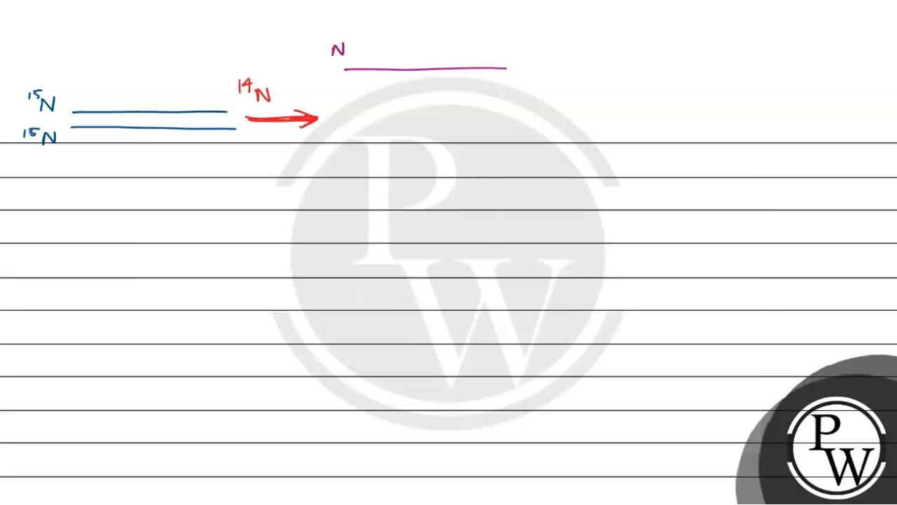
type("15")
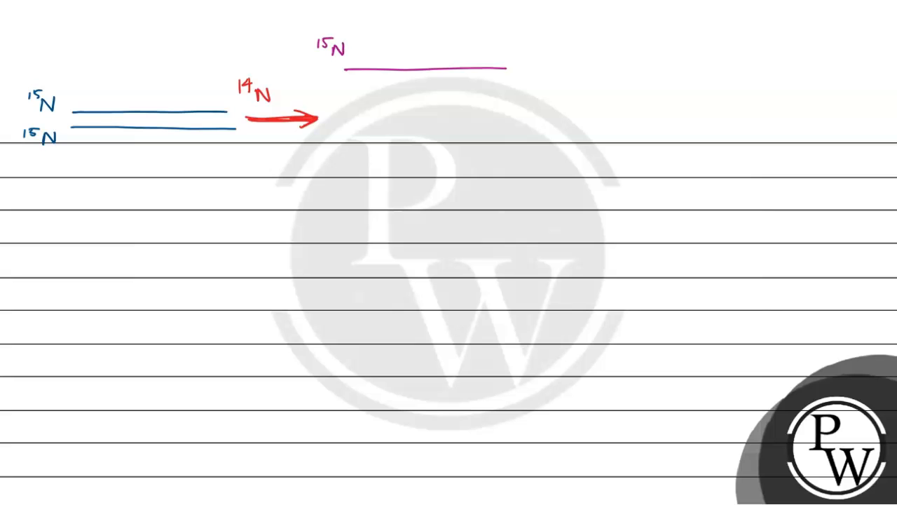
- Draw two daughter duplexes, each pairing a 15N strand with a new 14N strand
left_click_drag(340, 90, 512, 90)
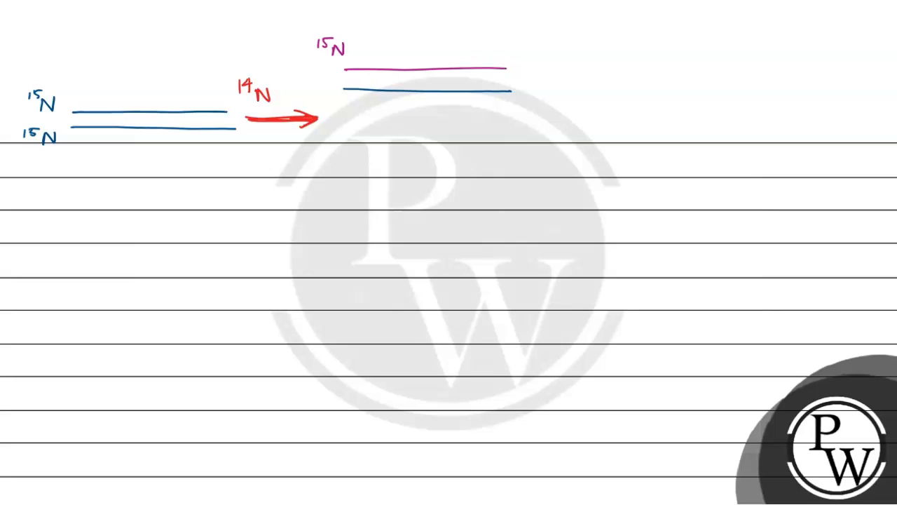
type("14N")
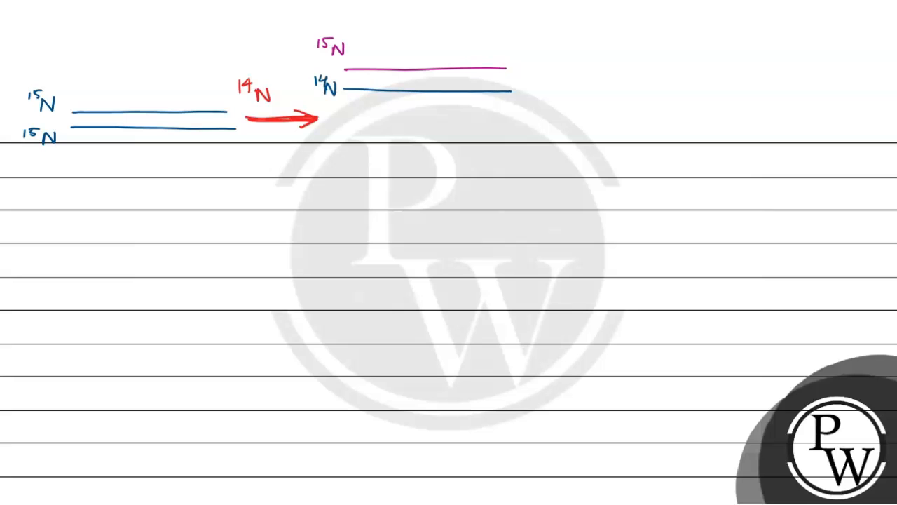
left_click_drag(350, 142, 484, 141)
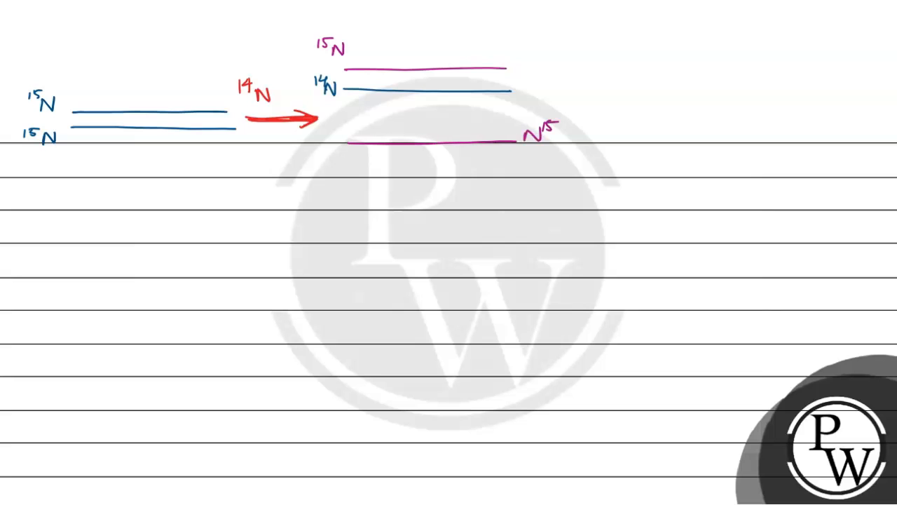
left_click_drag(348, 168, 392, 167)
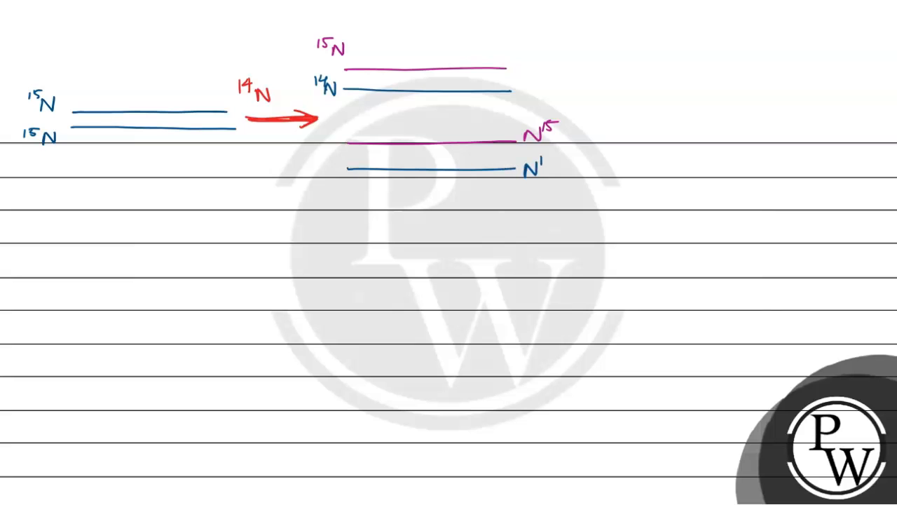
type("14")
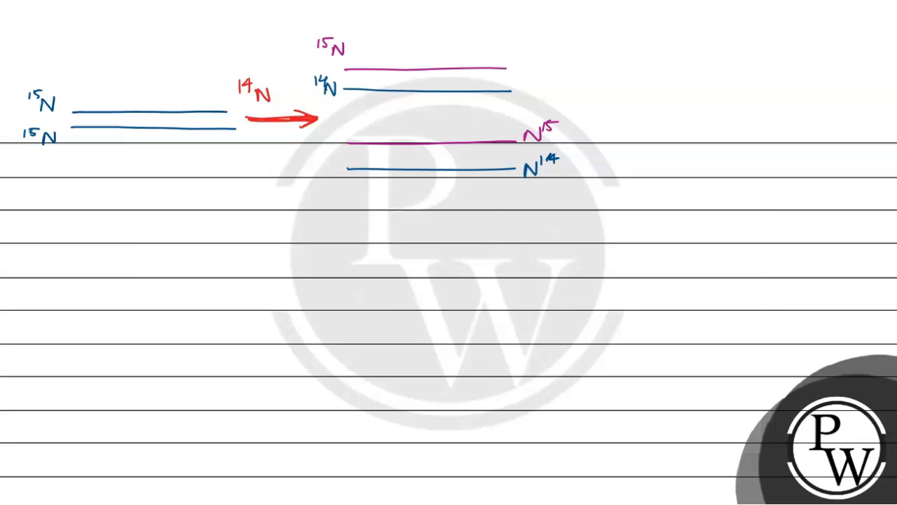
- Draw a second 14N arrow and the first second-generation duplex labelled N15/N14
left_click_drag(575, 103, 628, 103)
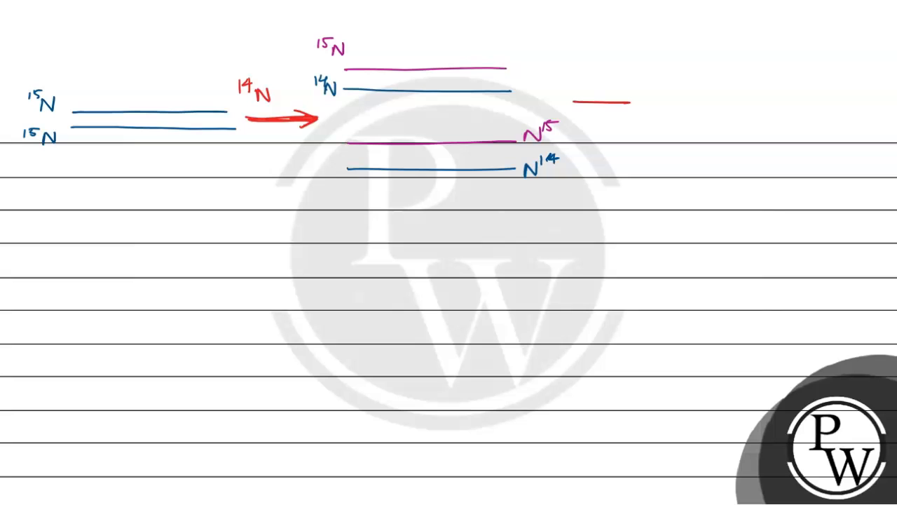
left_click_drag(575, 103, 649, 103)
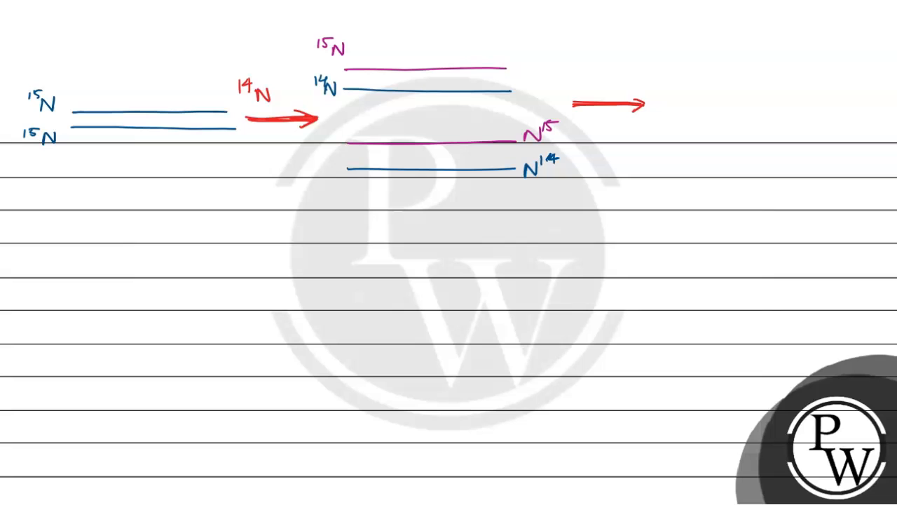
type("14N")
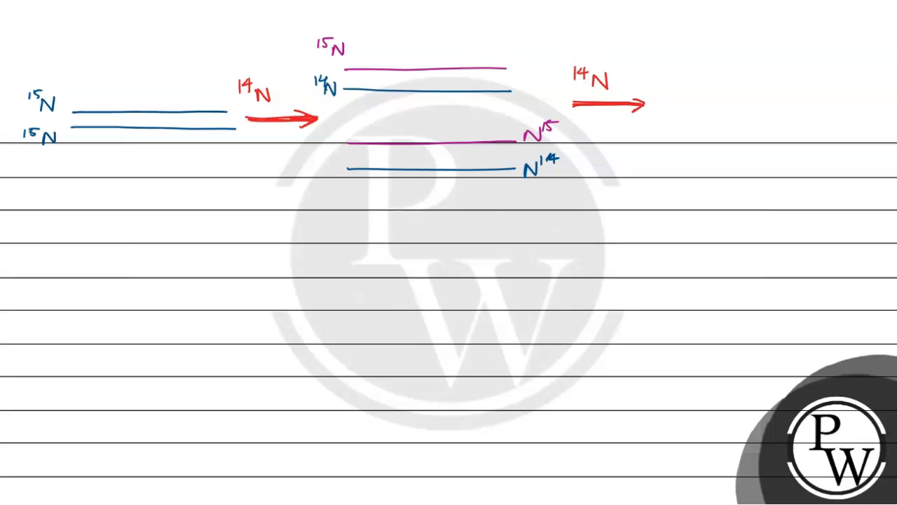
left_click_drag(708, 41, 816, 40)
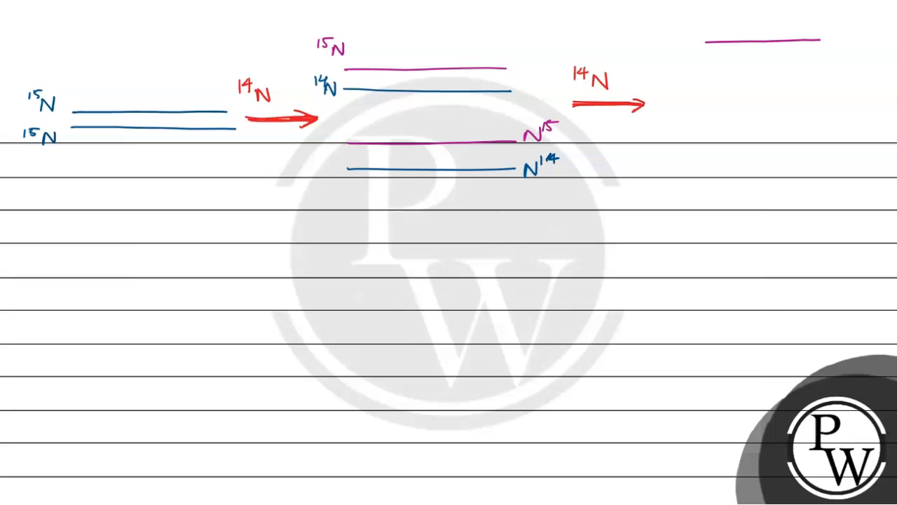
left_click_drag(518, 66, 673, 42)
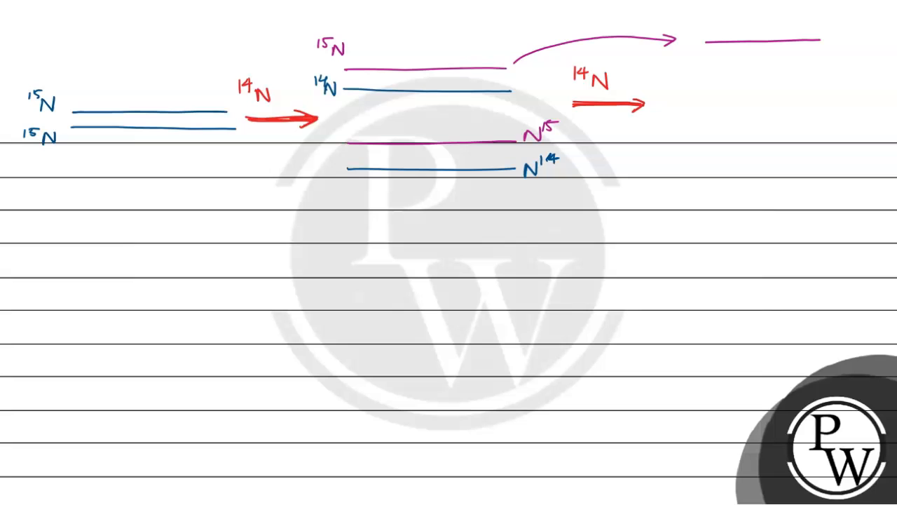
type("N15")
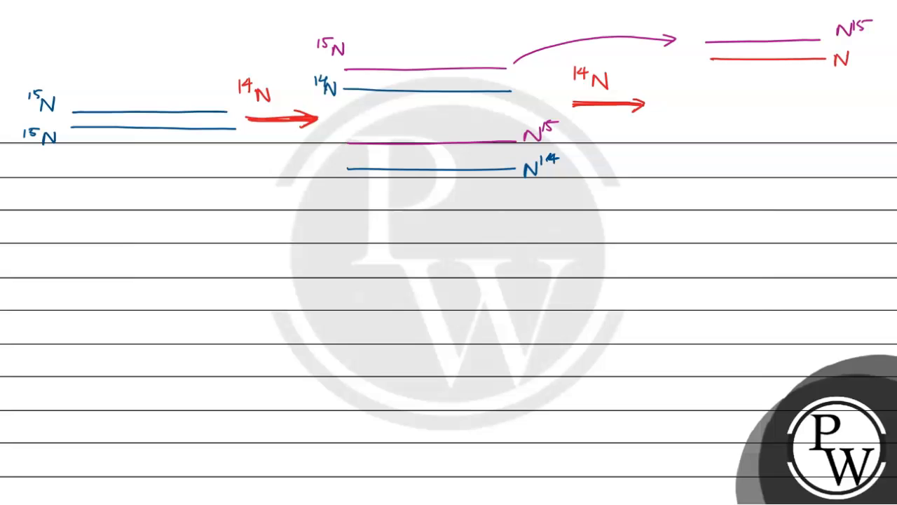
type("14")
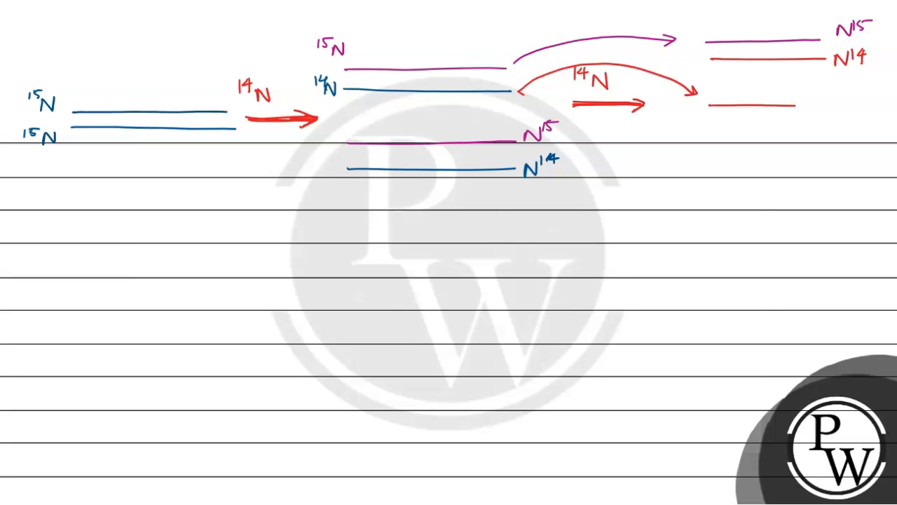
type("N¹")
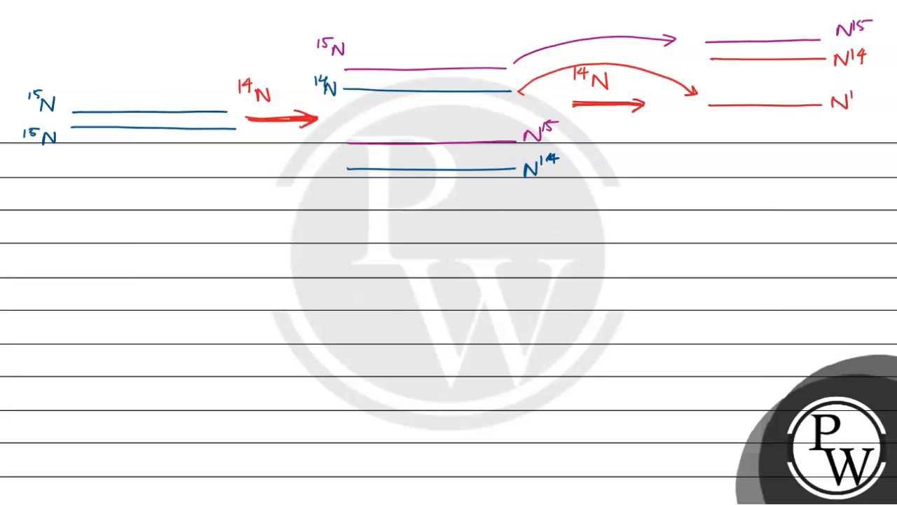
- Draw the remaining second-generation strands, labelling them N15/N14 and N14/N14
left_click_drag(715, 104, 827, 119)
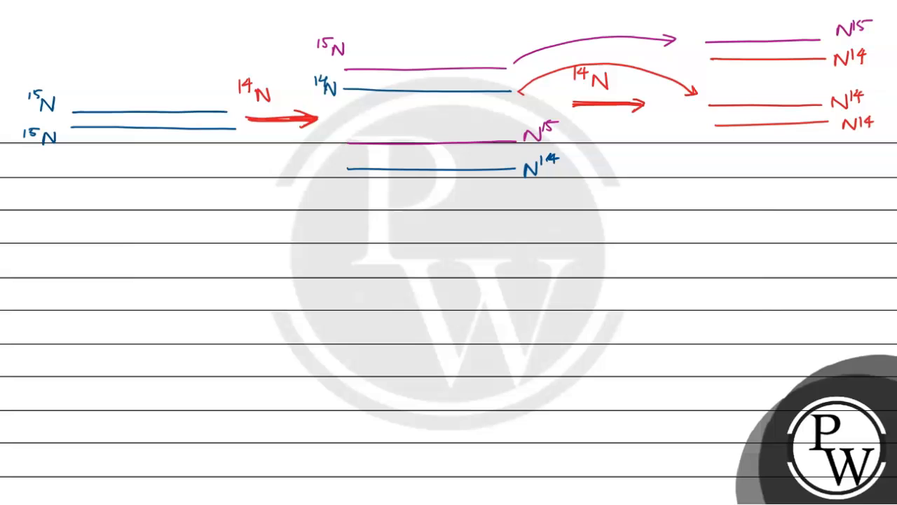
left_click_drag(596, 163, 641, 181)
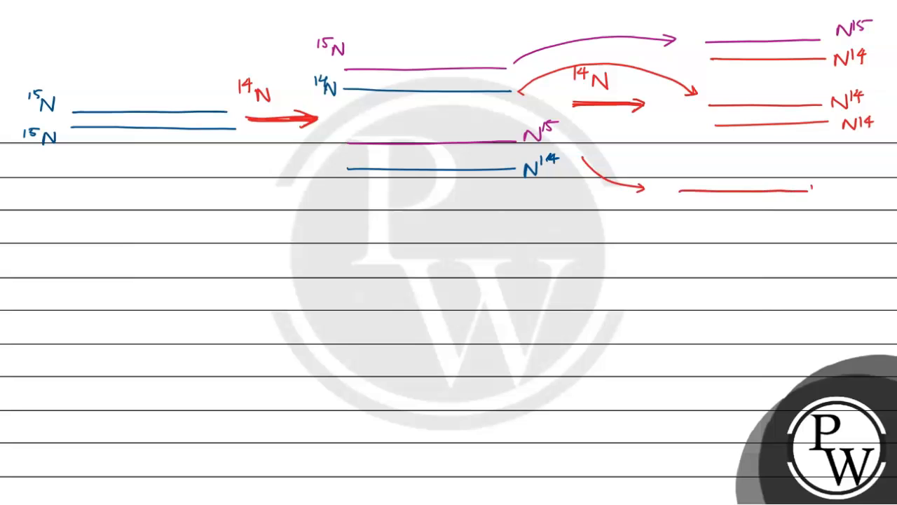
type("N15")
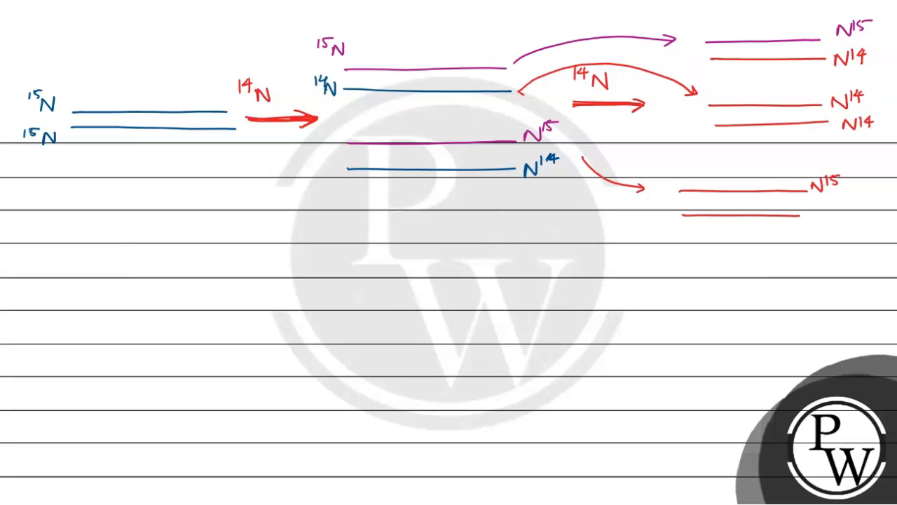
type("N14")
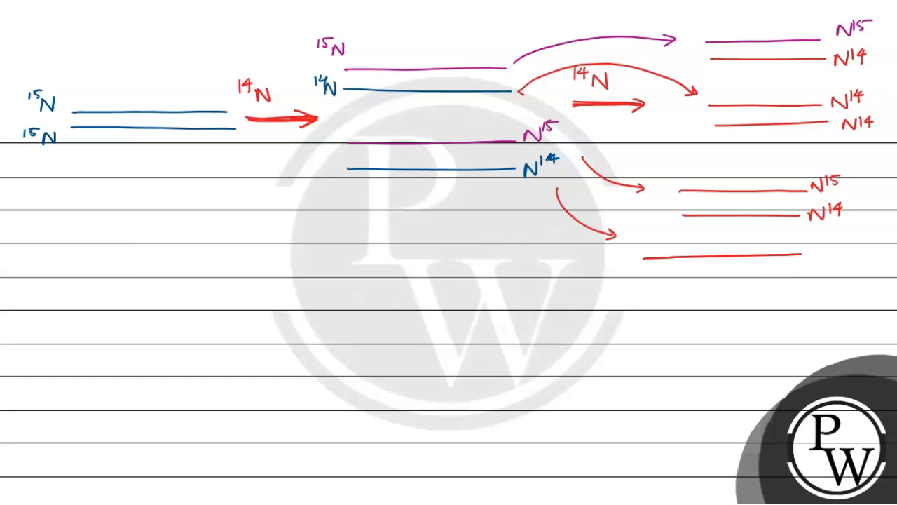
type("N14")
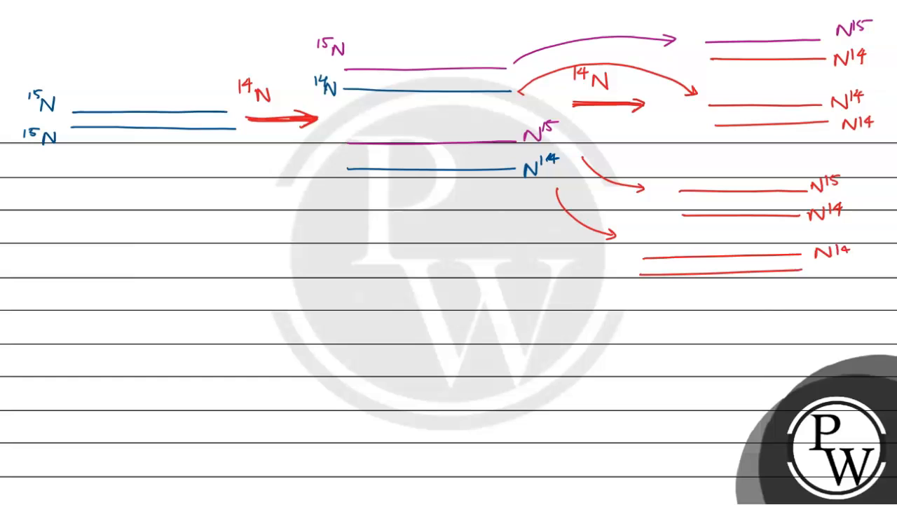
type("N14")
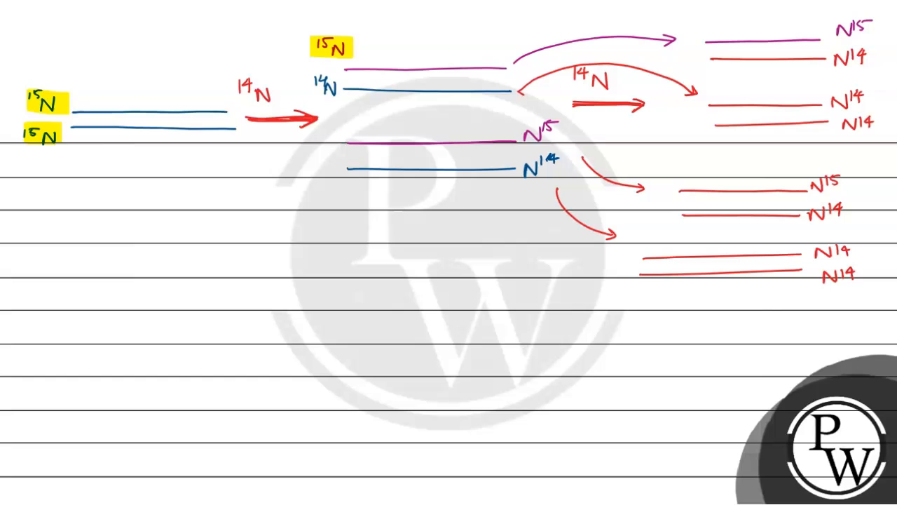
- Write '80 minutes', '20 mins' and '(4 divisions)' under the E. coli note
left_click(328, 87)
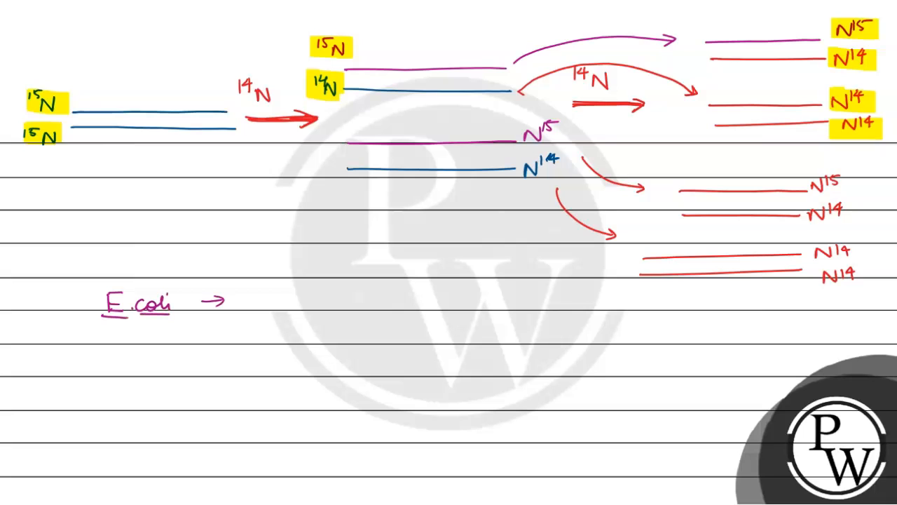
type("80 min")
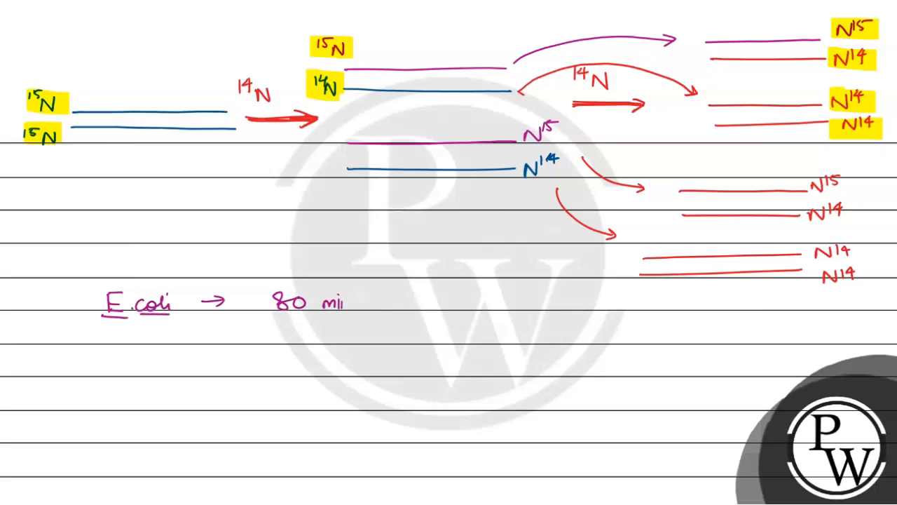
type("nutes")
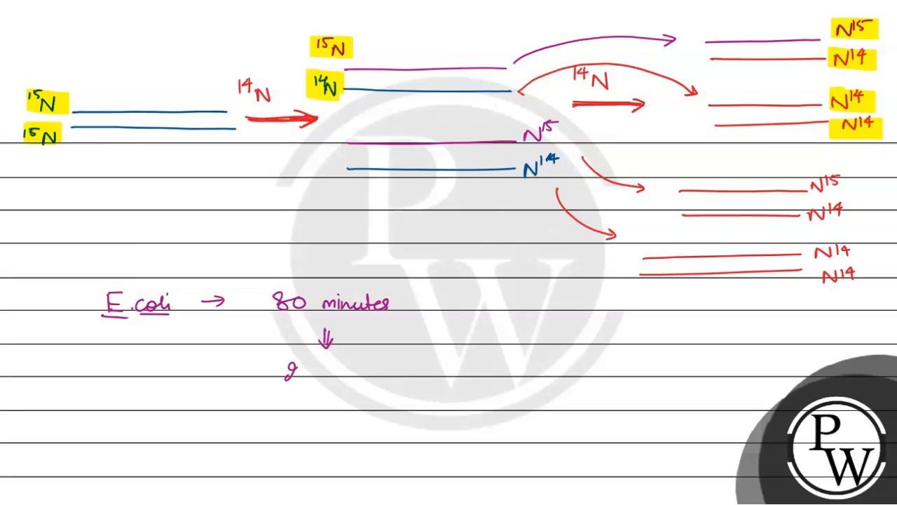
type("20 mins")
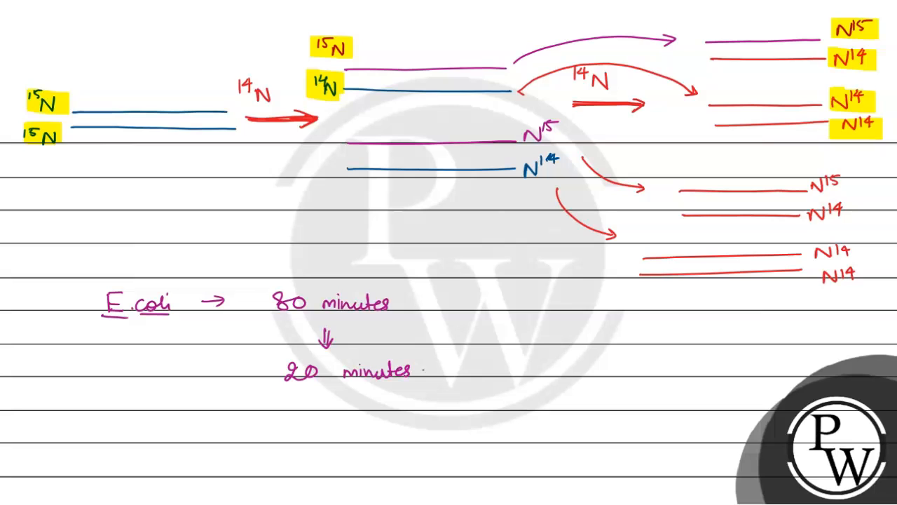
type("(4")
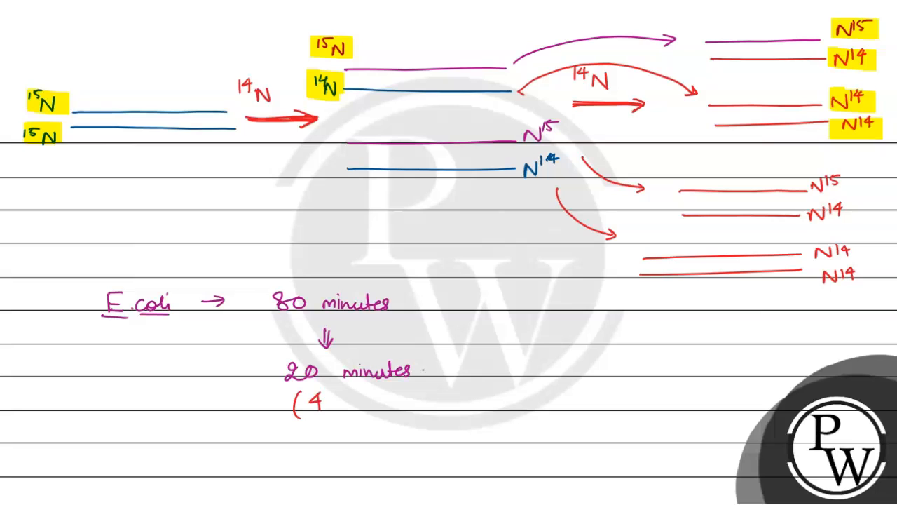
type("divis")
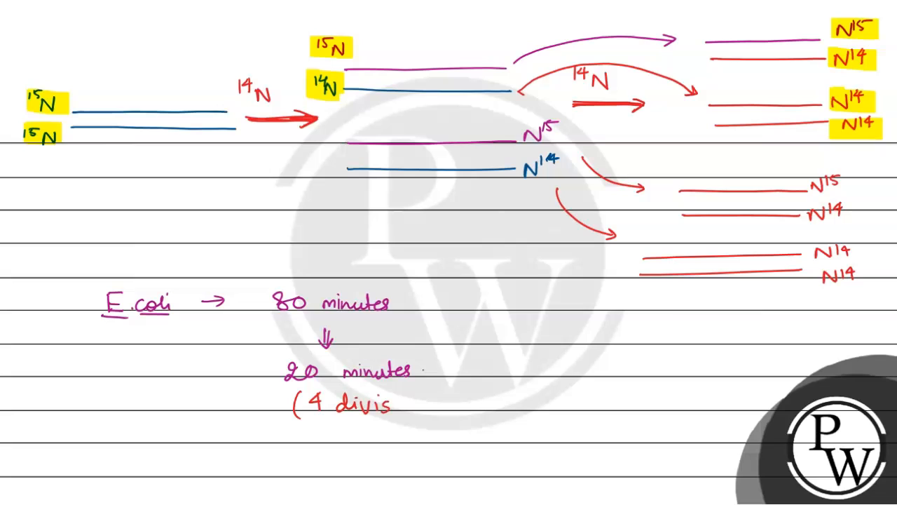
type("ions)")
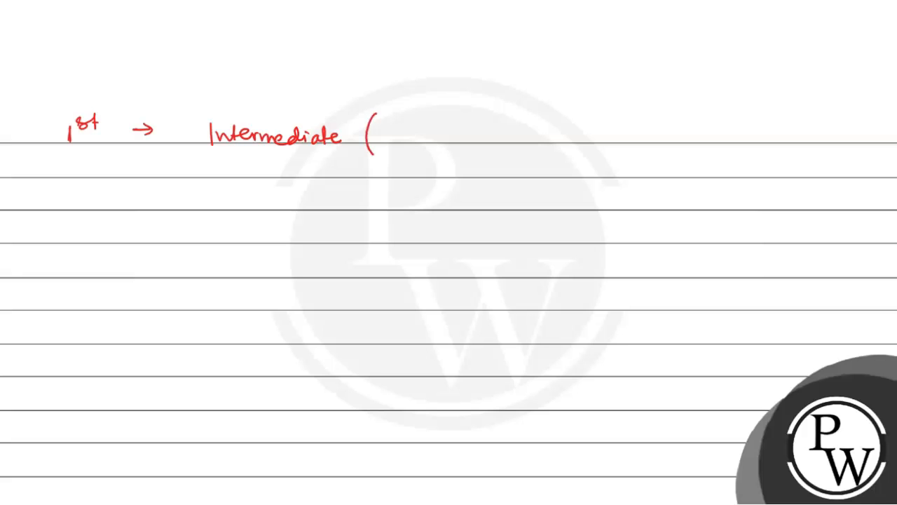
- Finish '1st → Intermediate (14N-15N)' on the new page
type("14N")
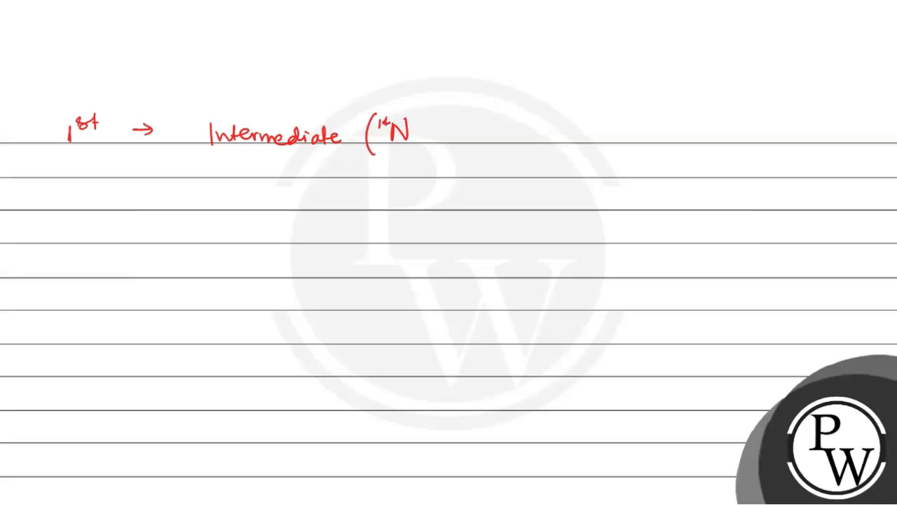
type("- 1V")
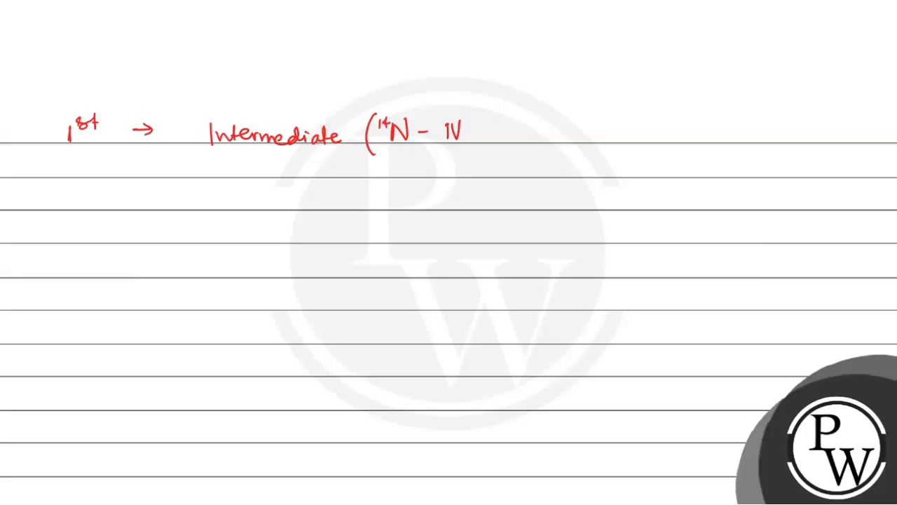
type("15N")
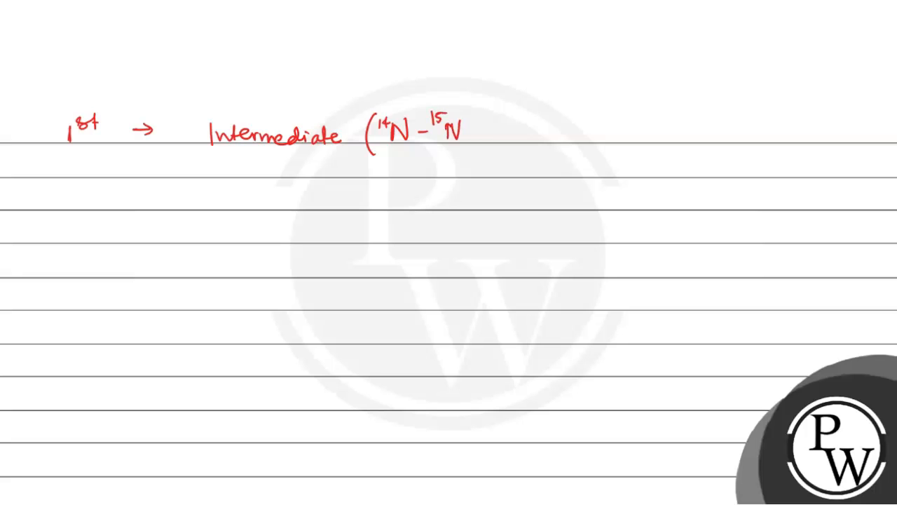
type(")")
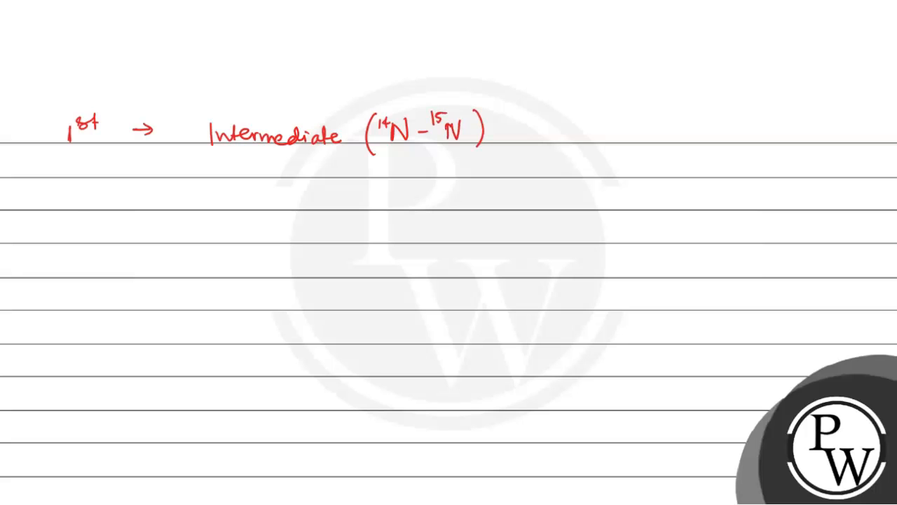
- Write '2nd → 50% intermediate (15N-14N), 50% light (14N-14N)' and begin '3rd'
type("2nd")
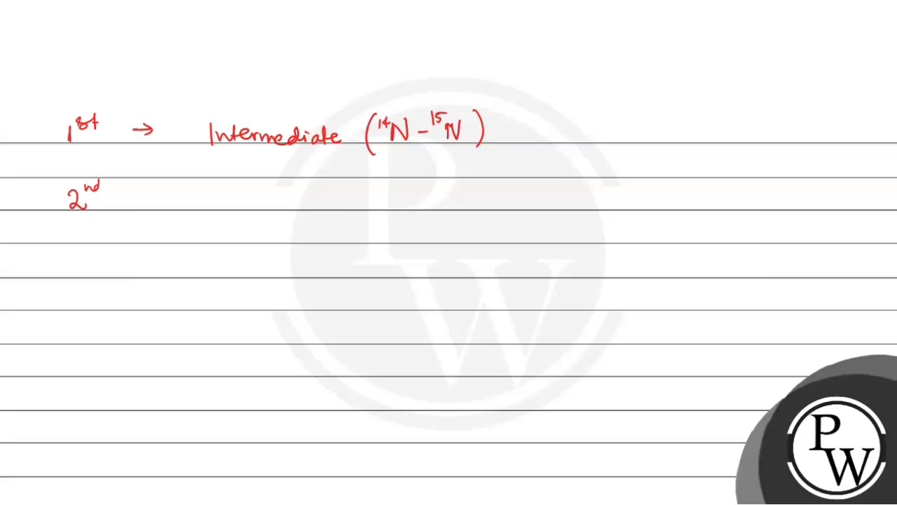
type("→ 5.")
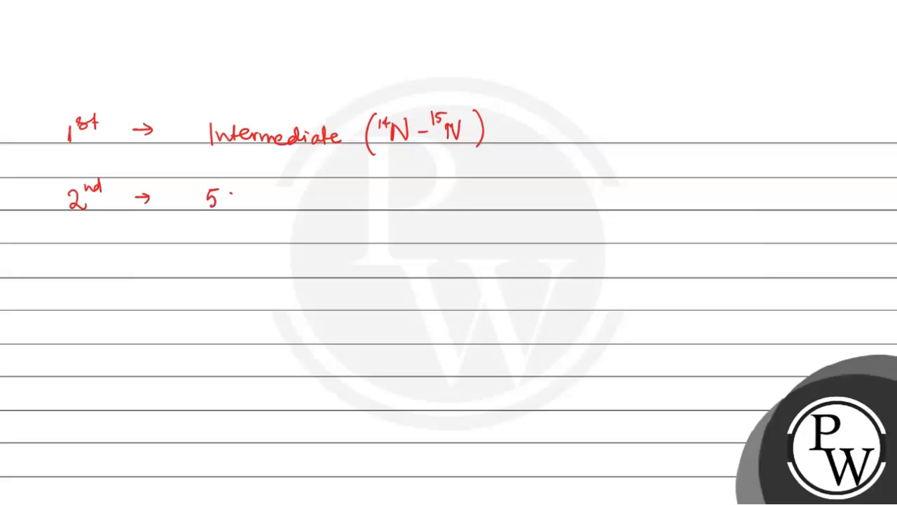
type("50% i")
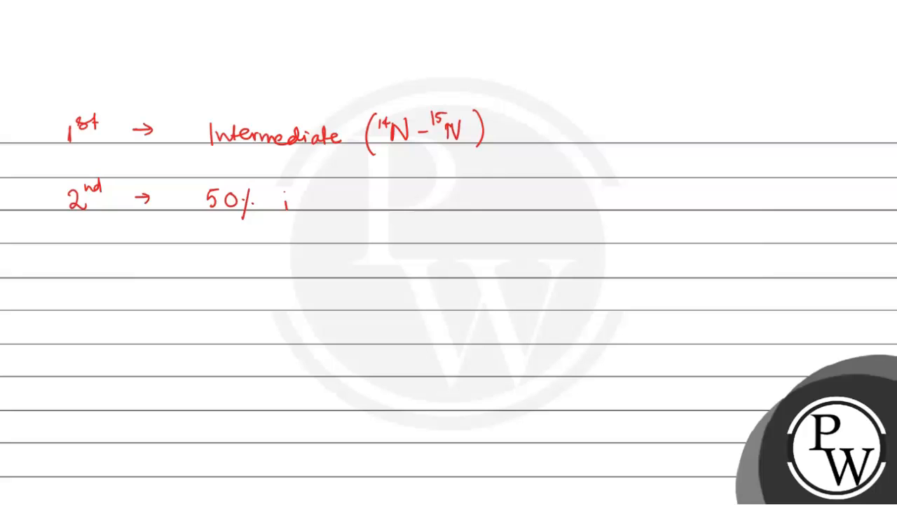
type("interme")
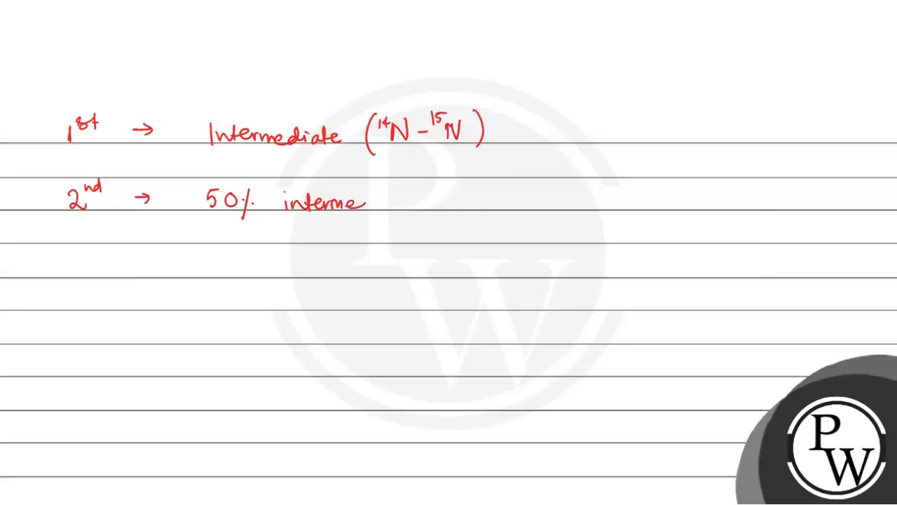
type("diate")
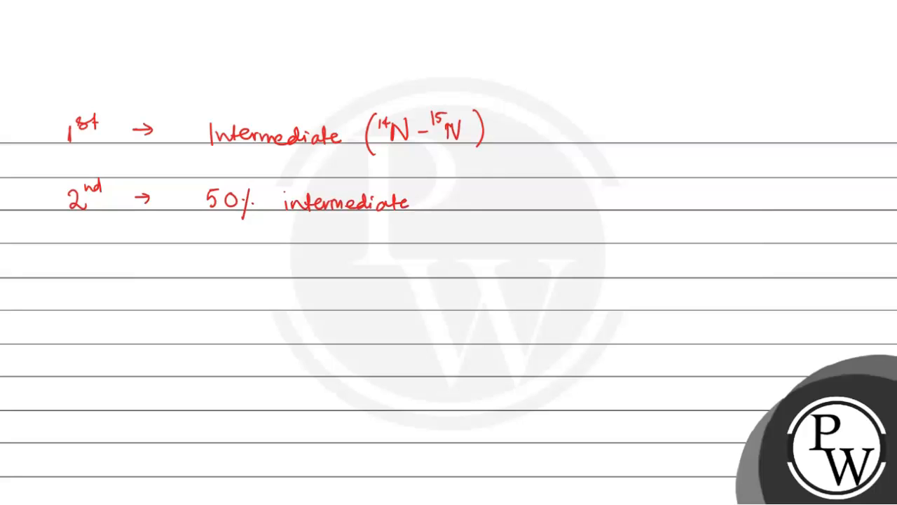
type("50%")
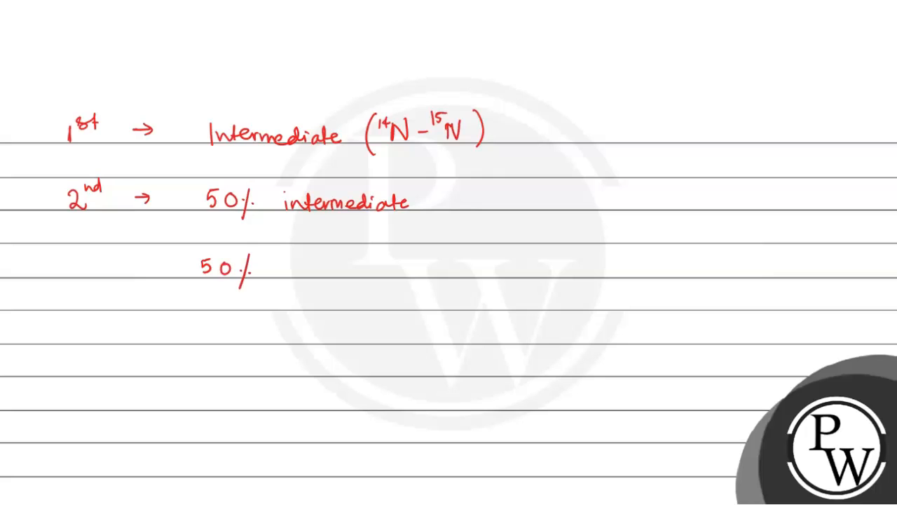
type("light")
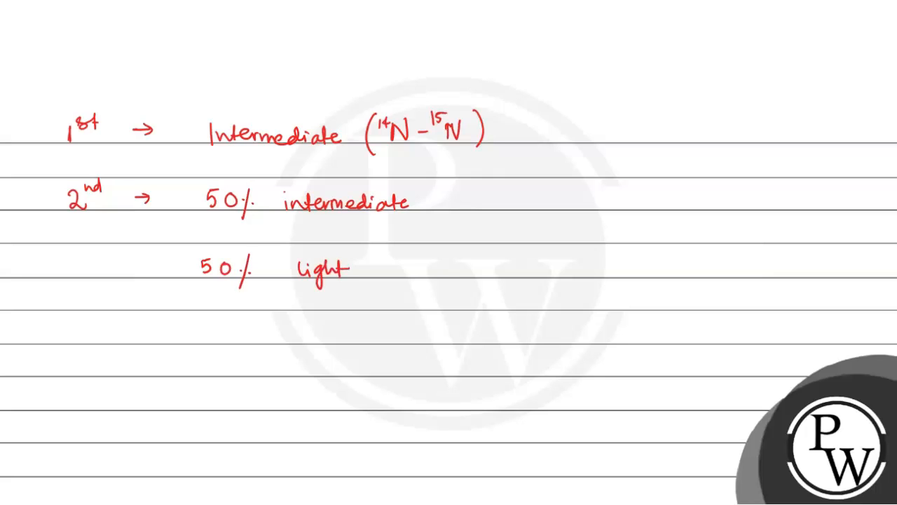
type("(")
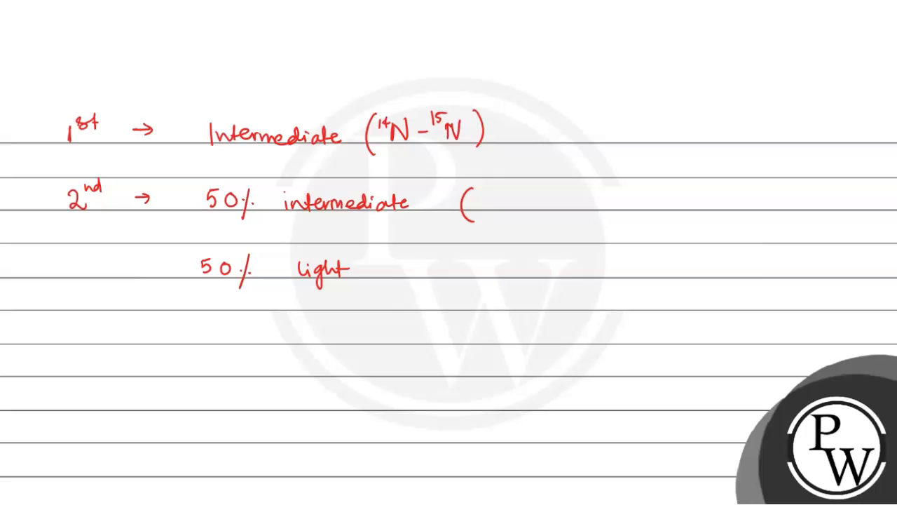
type("15N -")
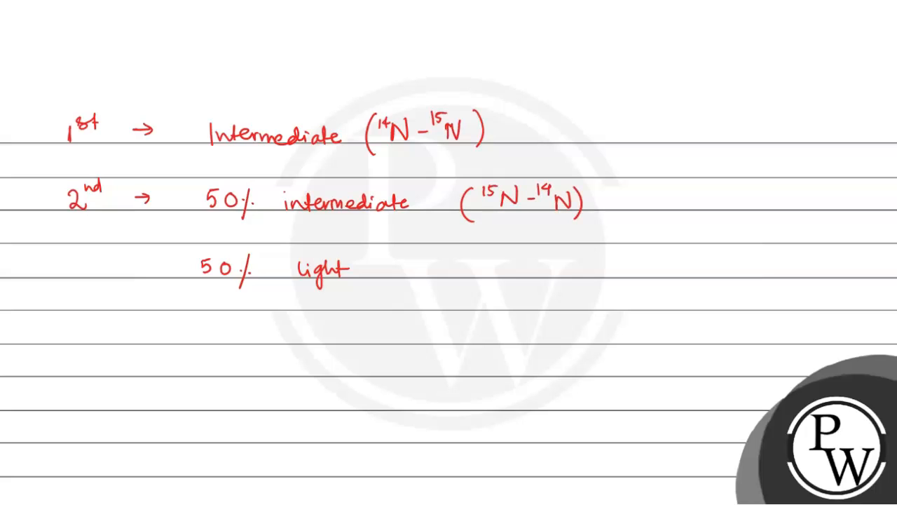
type("( N")
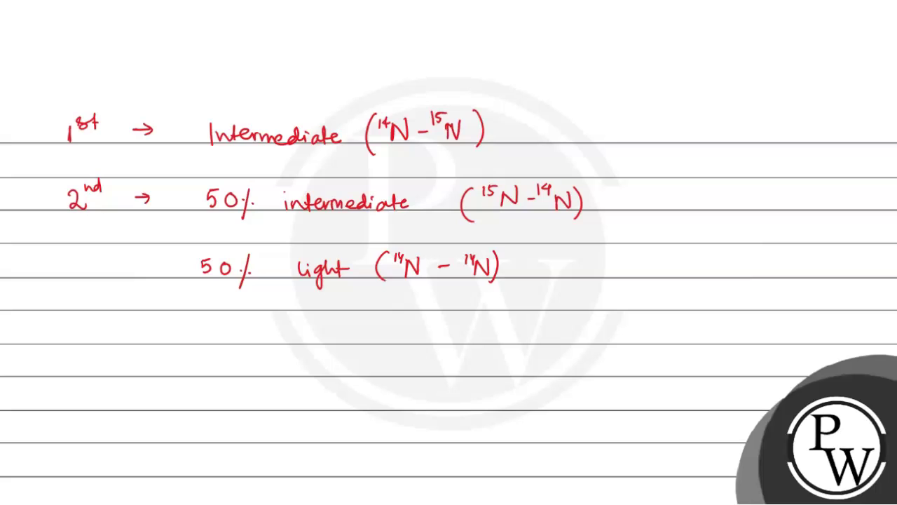
type("3rd")
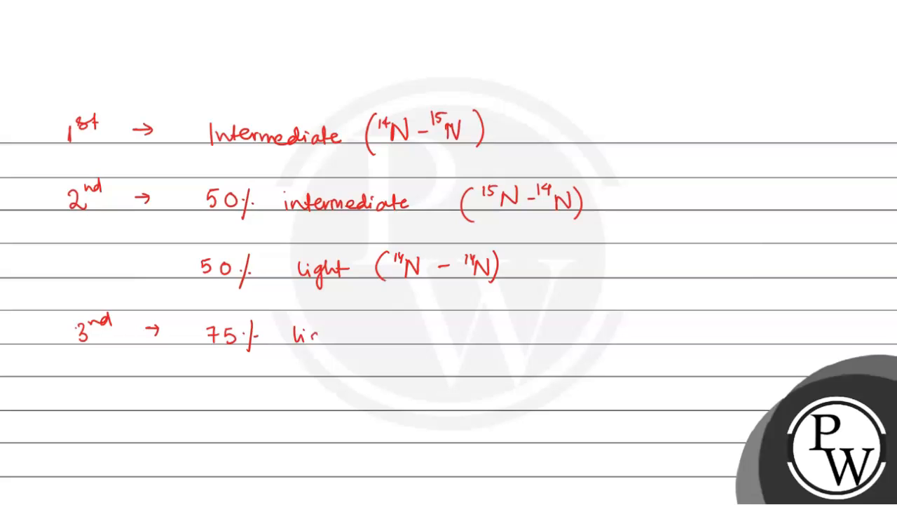
- Finish writing generation 3 in red: 75% light, 25% intermediate
type("light")
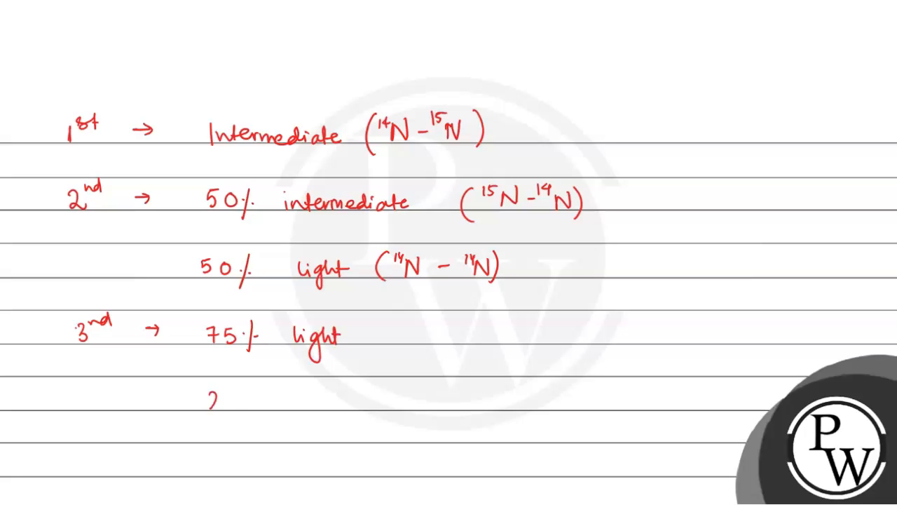
type("25% i")
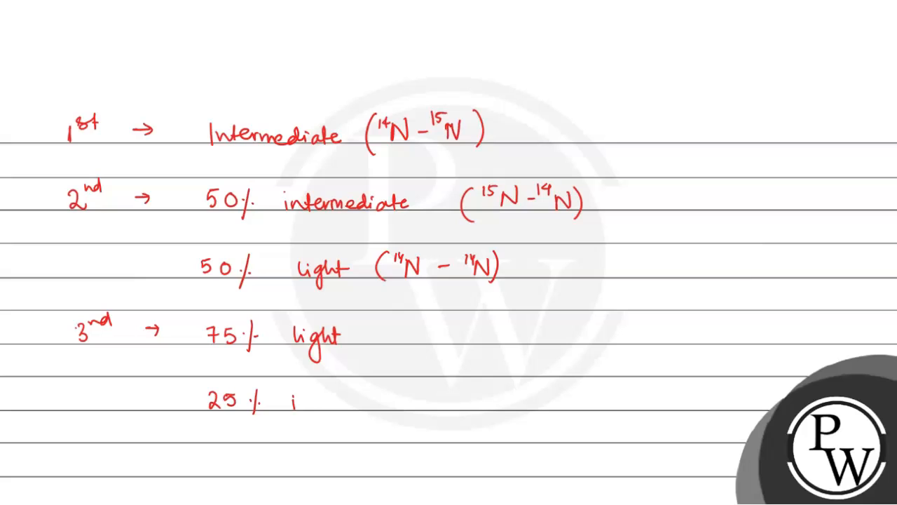
type("interme")
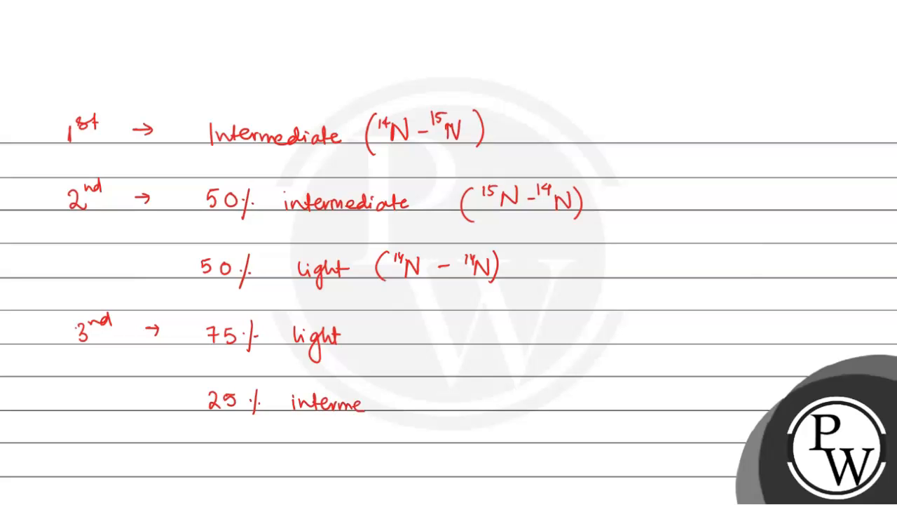
type("diate")
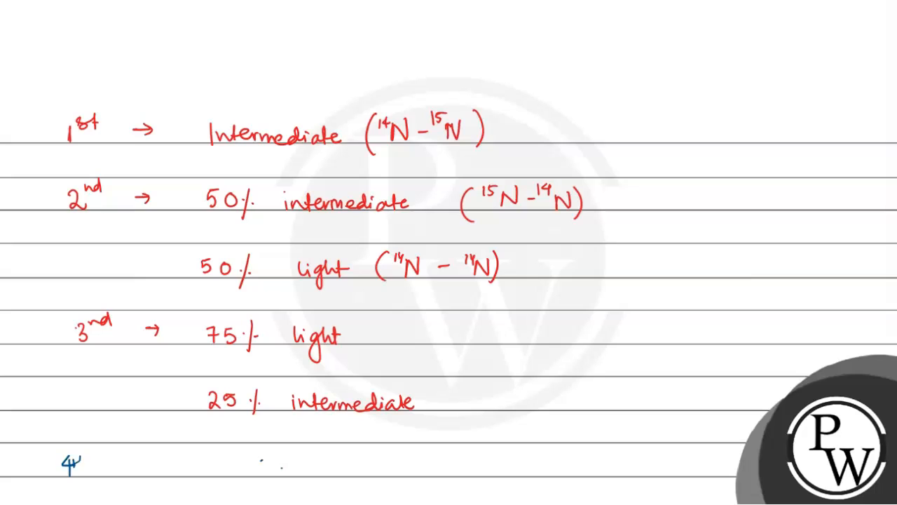
- Write '4th → 87.5% light, 12.5% intermediate/hybrid' in blue below it
type("th → 87.5/")
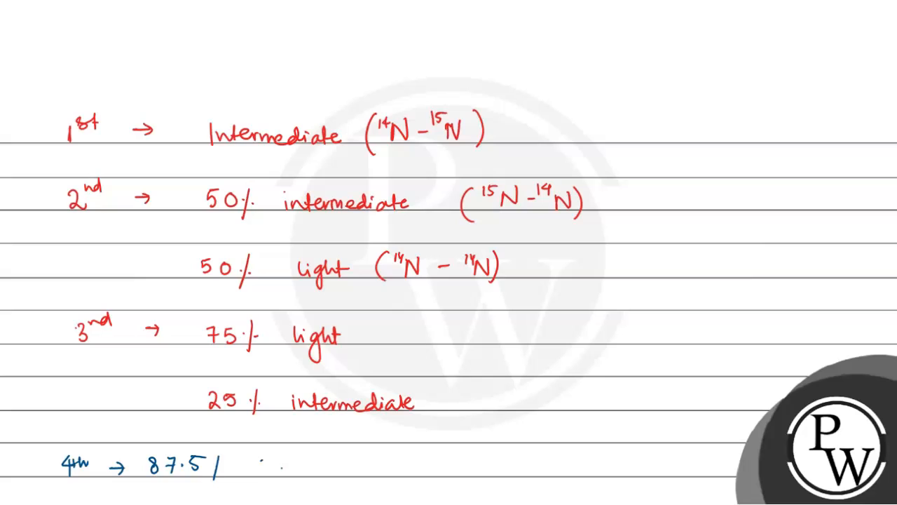
type("light,")
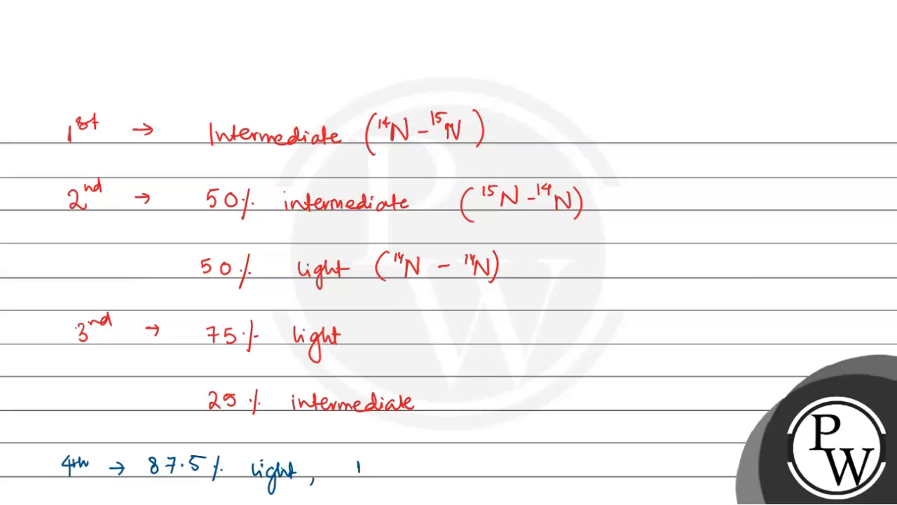
type("12.5%")
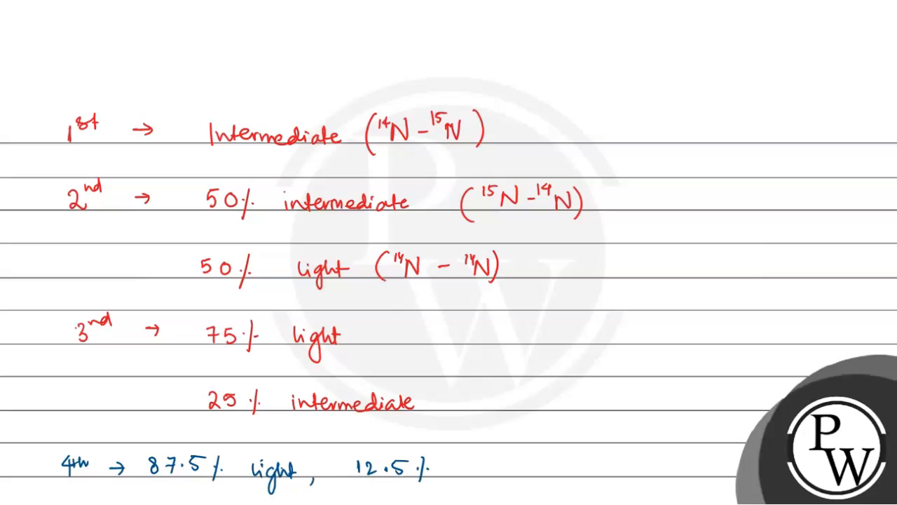
type("interm")
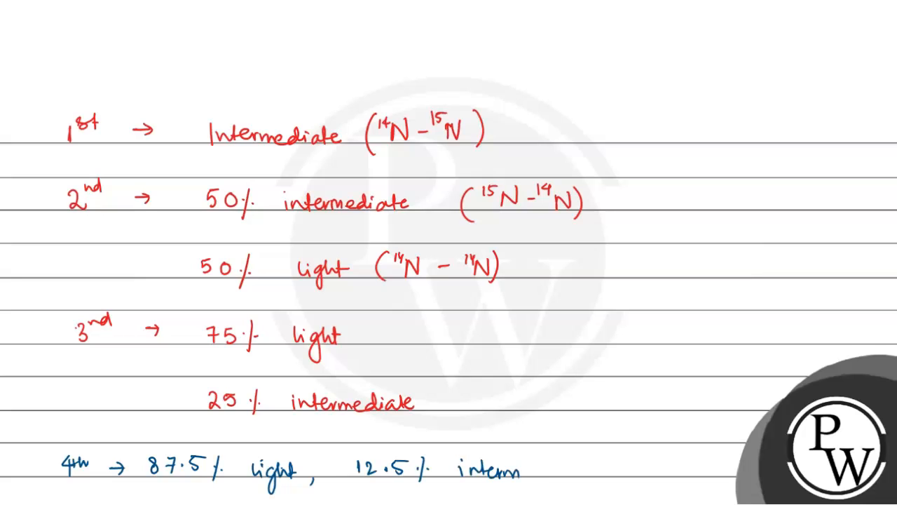
type("edial")
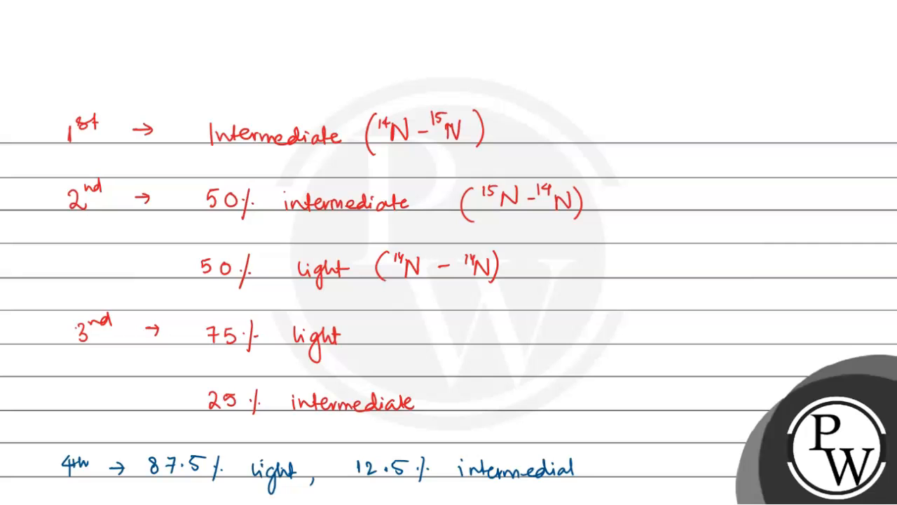
type("/hy")
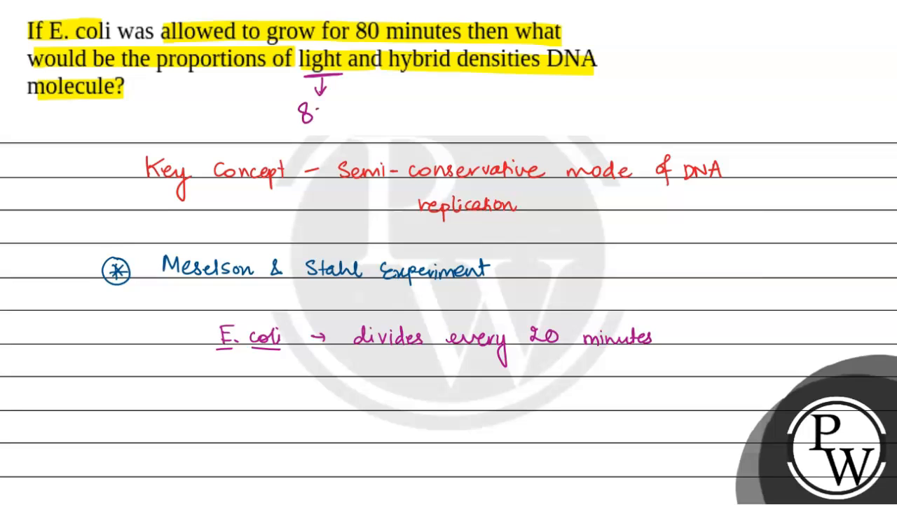
- On the question page, write 87.5% under 'light' and 12.5% under 'hybrid'
type("7.5")
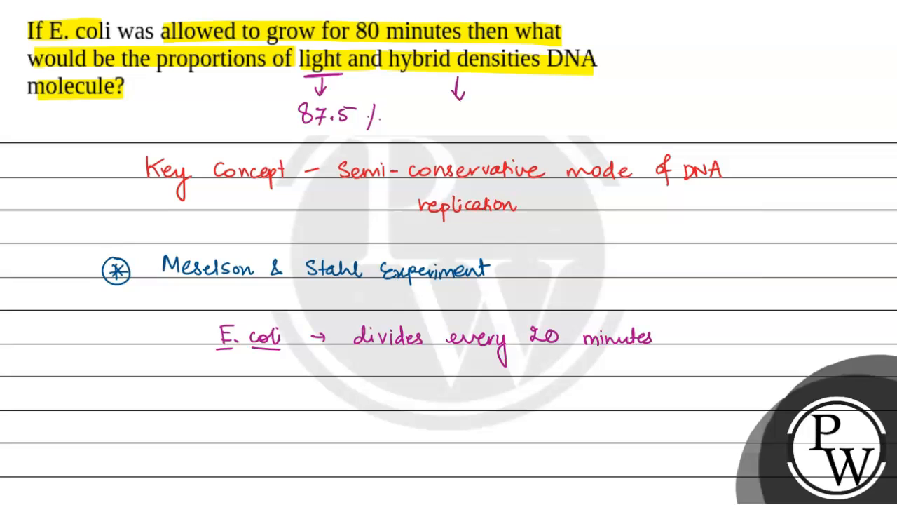
type("12")
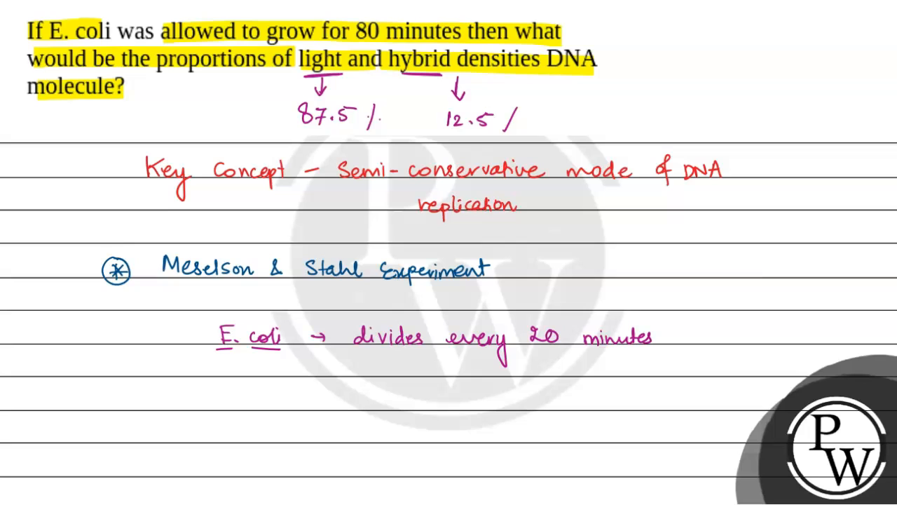
type("%")
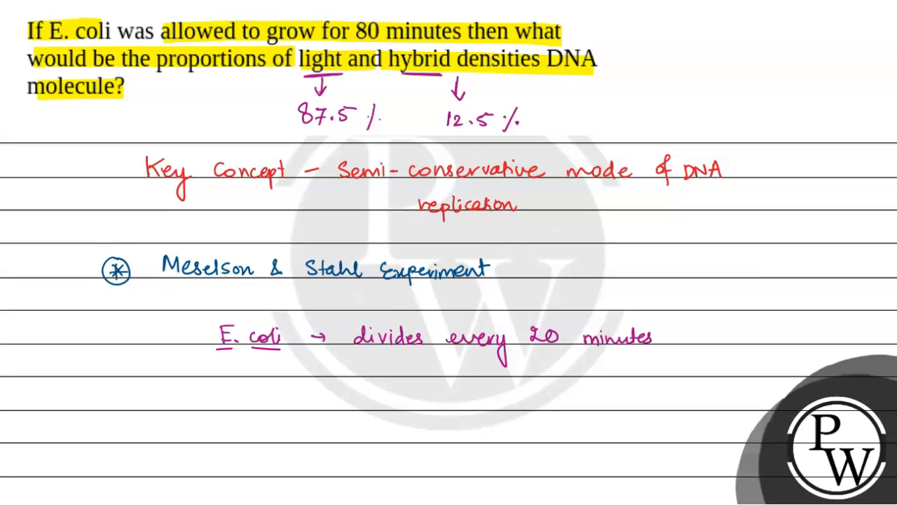